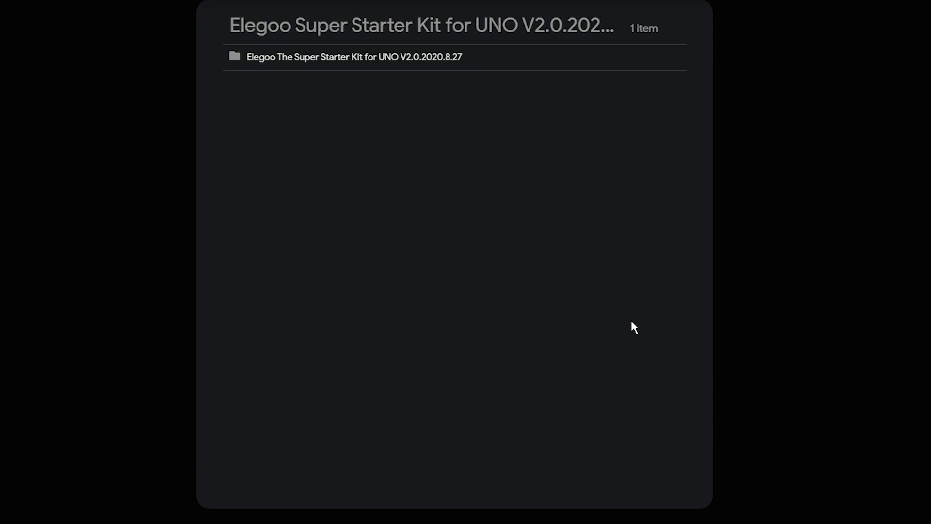
{"action": "mouse_move", "coordinate": [661, 146]}
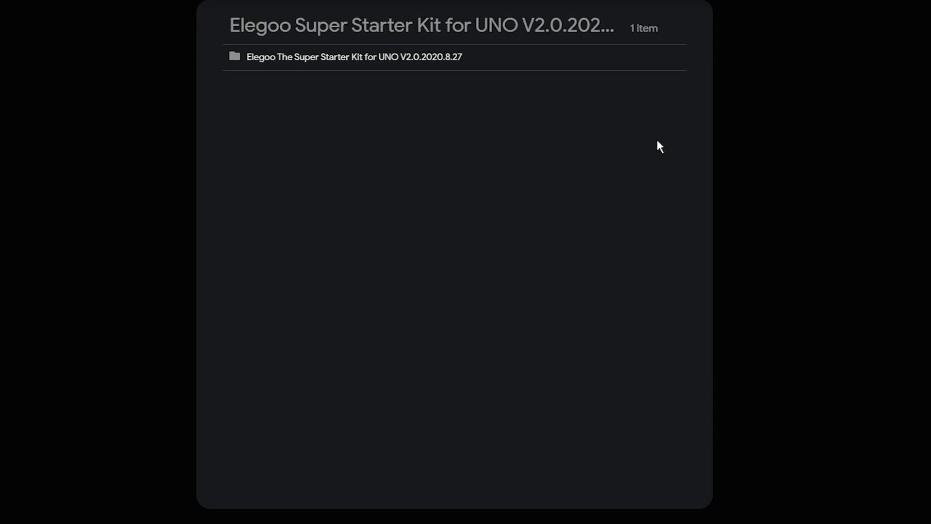
Enter the kit's main 'Elegoo The Super Starter Kit for UNO V2.0.2020.8.27' folder.
{"action": "double_click", "coordinate": [355, 56]}
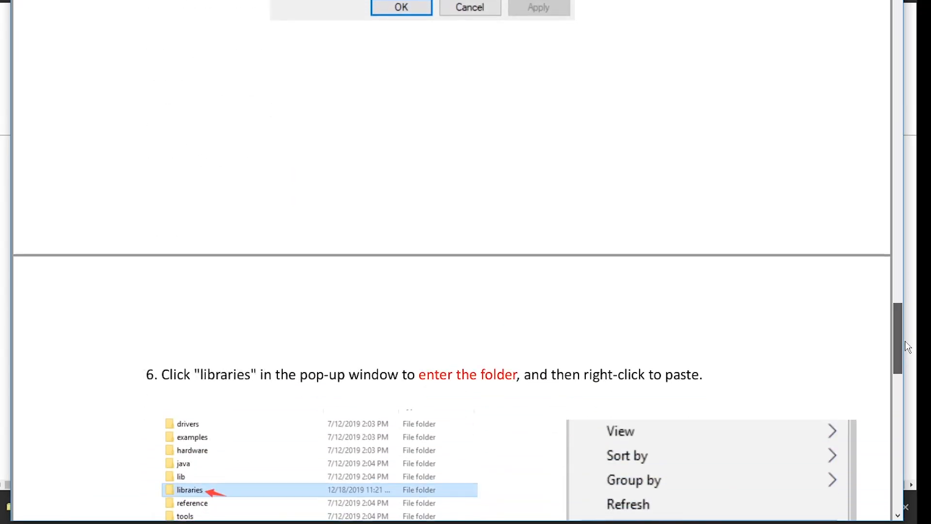
Navigate English > Part 1 Preparation and view the 1.1 Packing List.pdf lesson.
{"action": "scroll", "scroll_direction": "down", "scroll_amount": 3}
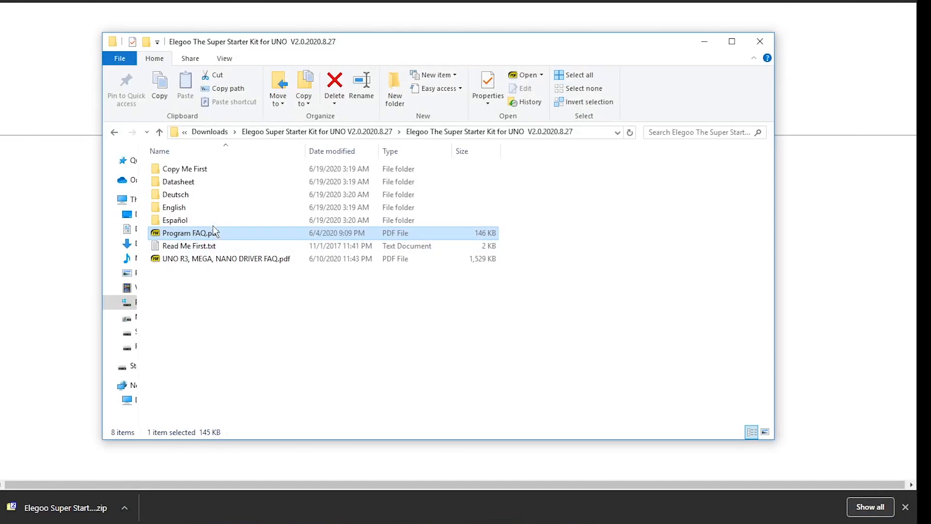
{"action": "mouse_move", "coordinate": [173, 206]}
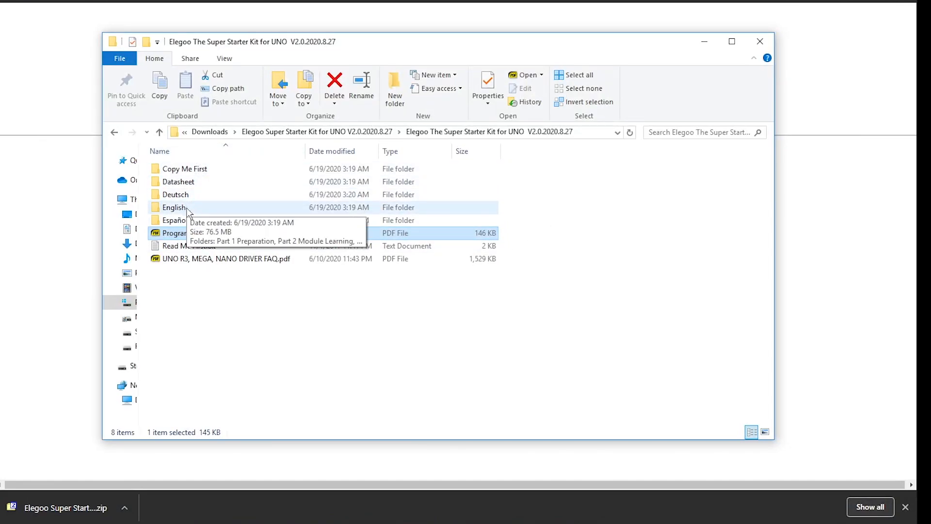
{"action": "double_click", "coordinate": [175, 207]}
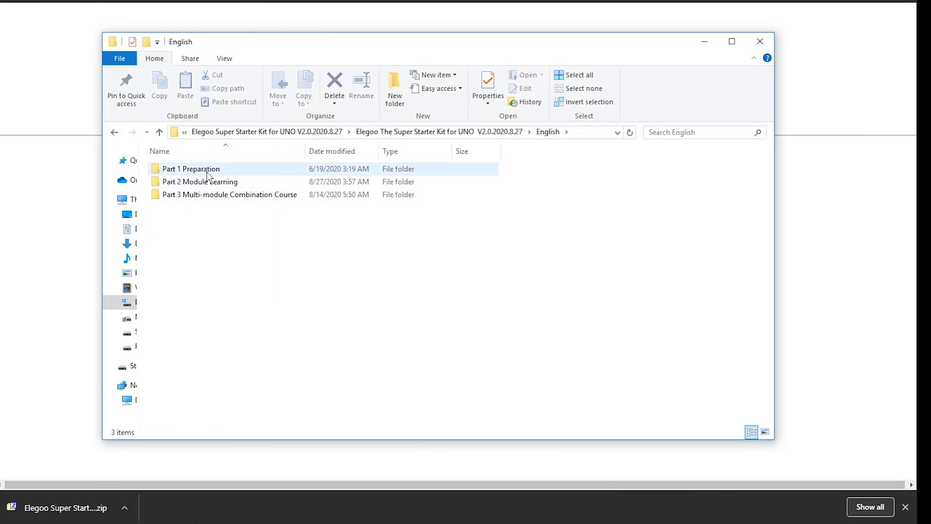
{"action": "double_click", "coordinate": [190, 169]}
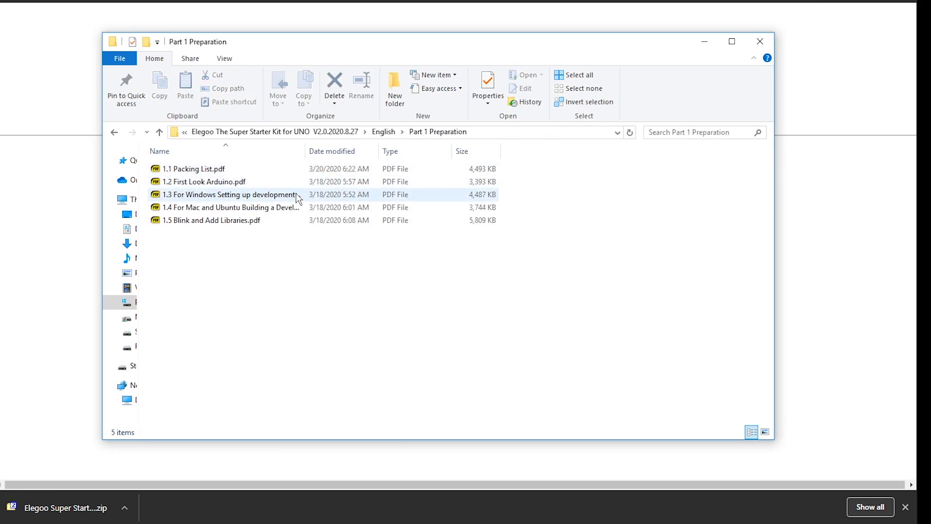
{"action": "double_click", "coordinate": [193, 168]}
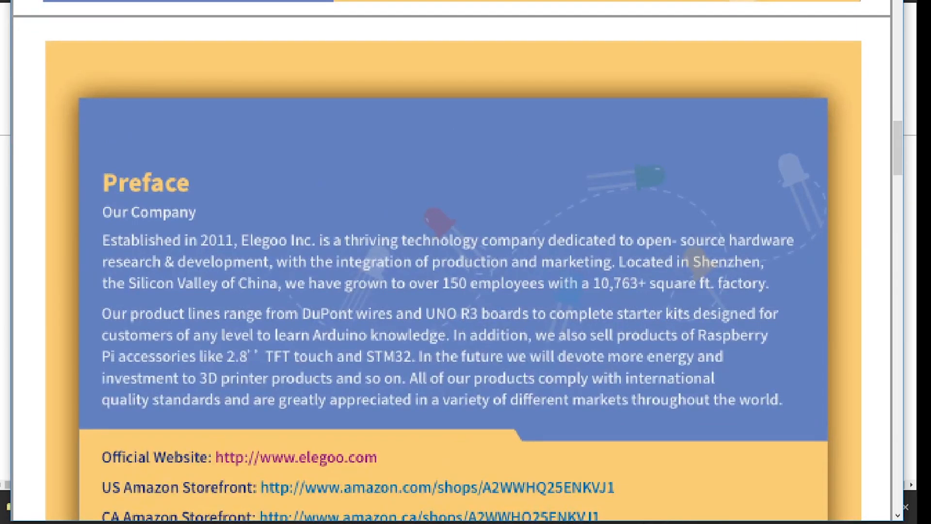
Scroll past the Preface and customer service pages through the component pictures to the LEDs.
{"action": "scroll", "scroll_direction": "down", "scroll_amount": 3}
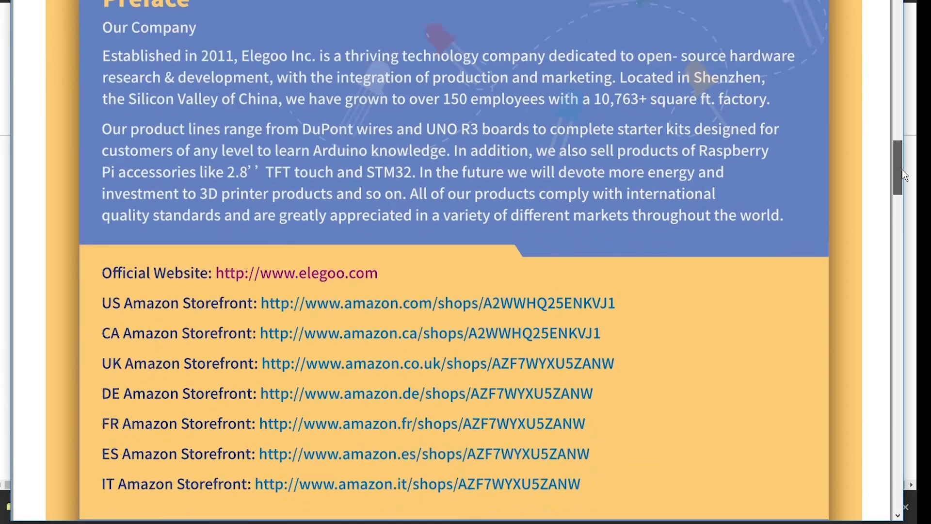
{"action": "scroll", "scroll_direction": "down", "scroll_amount": 3}
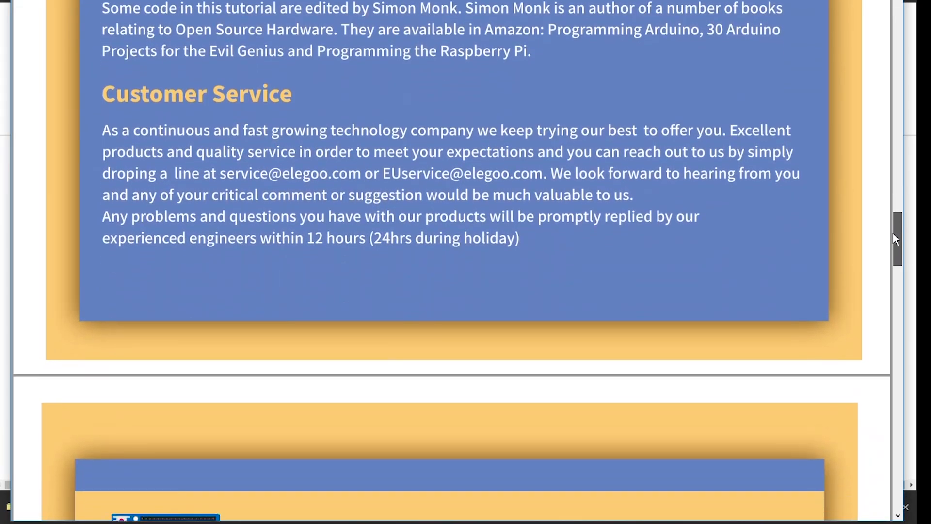
{"action": "scroll", "scroll_direction": "down", "scroll_amount": 3}
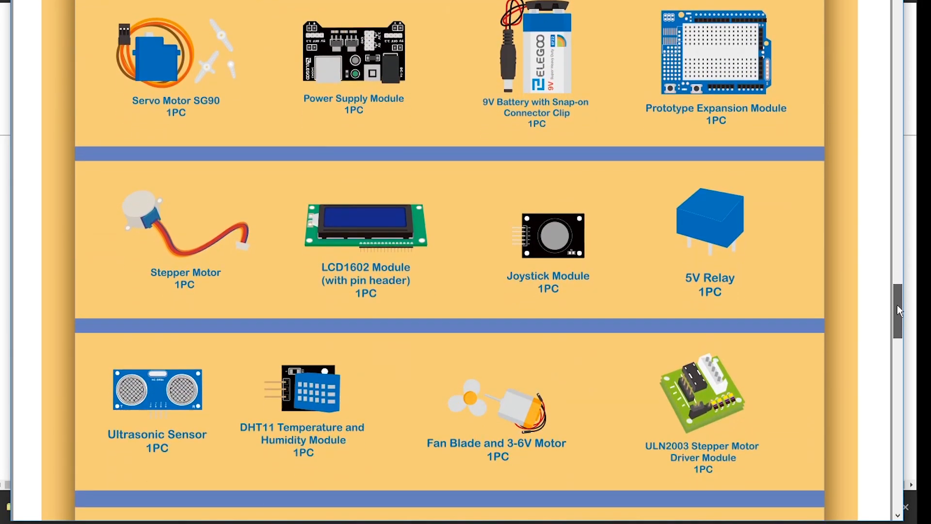
{"action": "scroll", "scroll_direction": "down", "scroll_amount": 3}
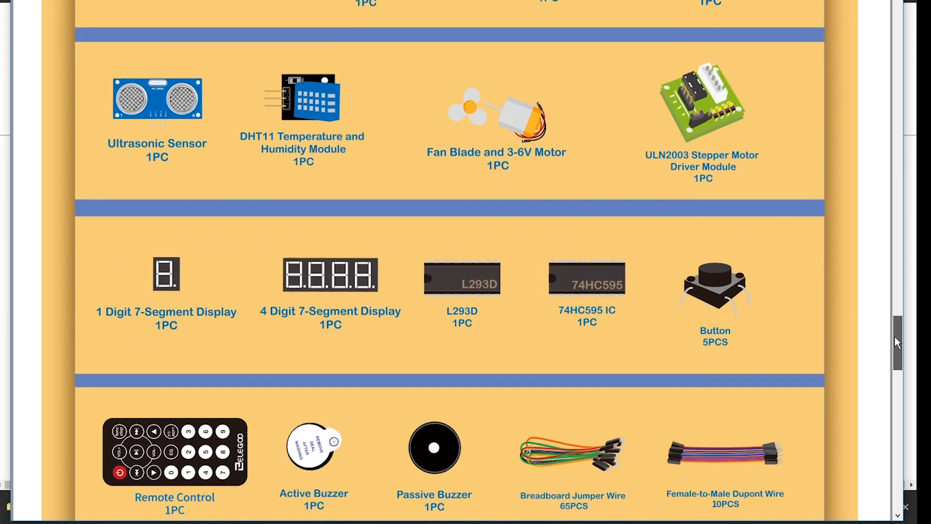
{"action": "scroll", "scroll_direction": "down", "scroll_amount": 3}
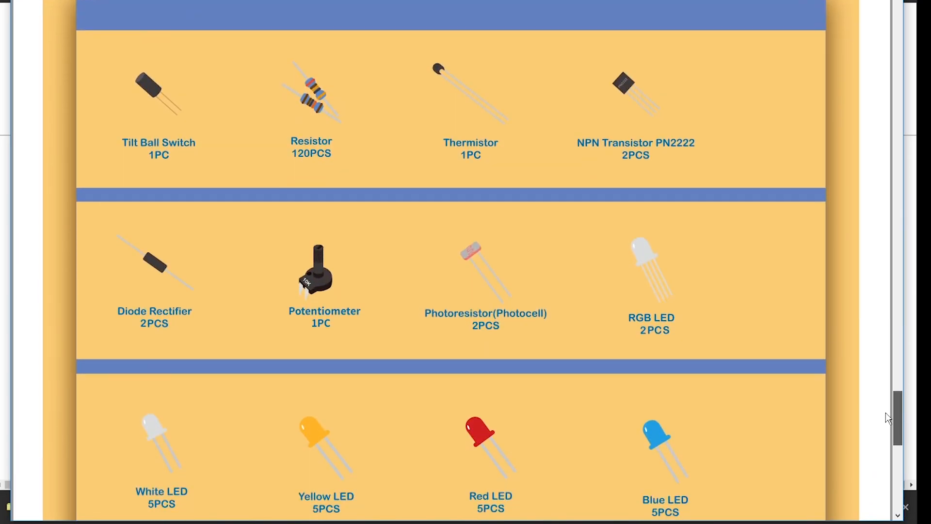
{"action": "scroll", "scroll_direction": "down", "scroll_amount": 3}
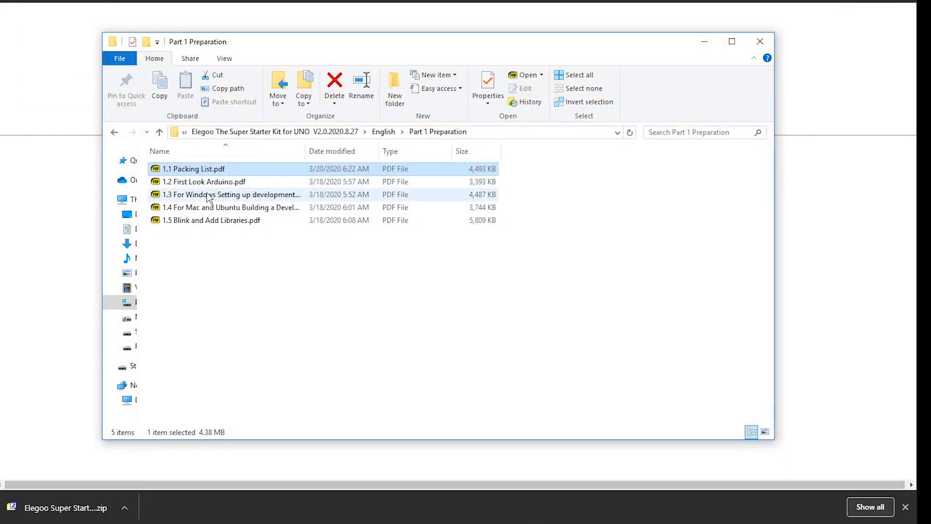
View 1.2 First Look Arduino.pdf and read down through Arduino history to the Volts and Pins sections.
{"action": "double_click", "coordinate": [204, 182]}
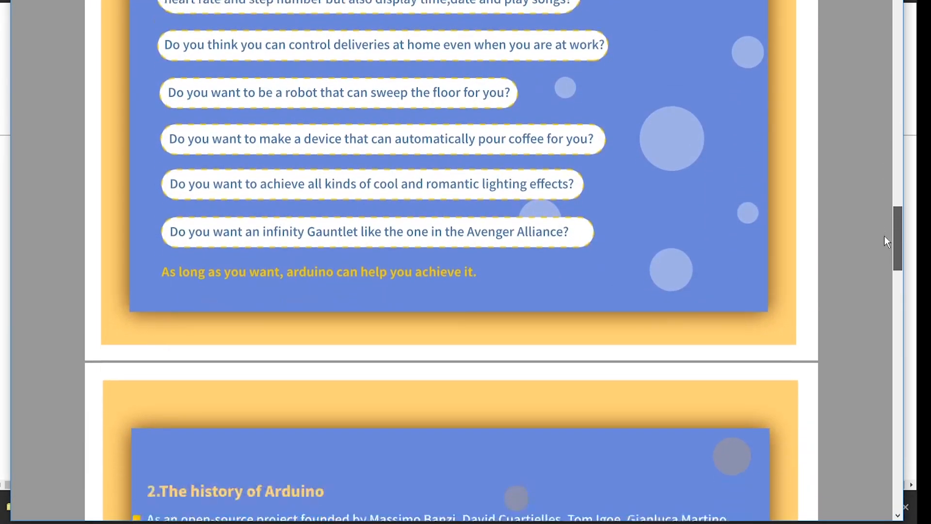
{"action": "scroll", "scroll_direction": "down", "scroll_amount": 3}
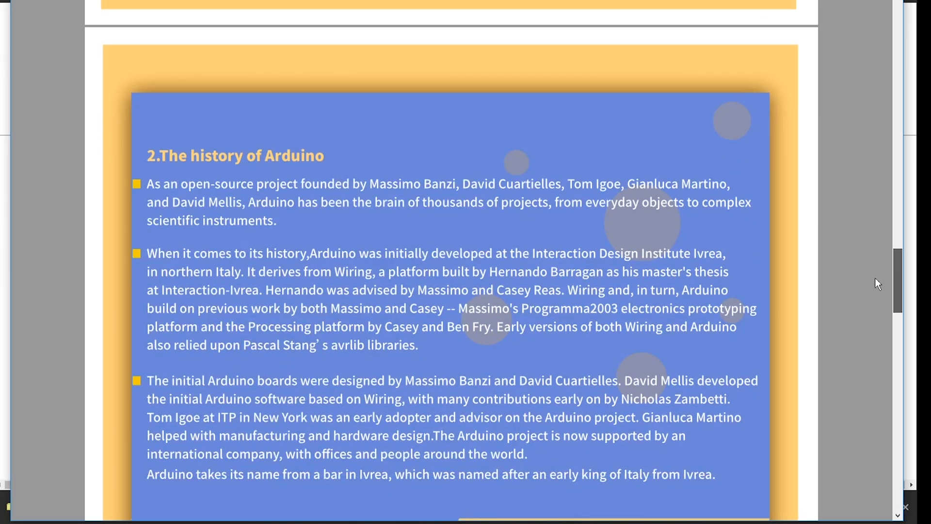
{"action": "scroll", "scroll_direction": "down", "scroll_amount": 3}
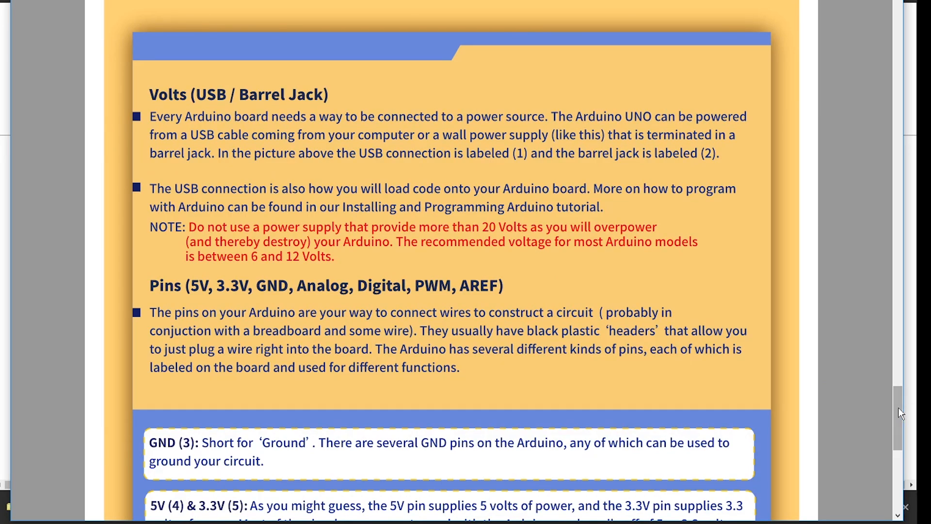
{"action": "scroll", "scroll_direction": "down", "scroll_amount": 3}
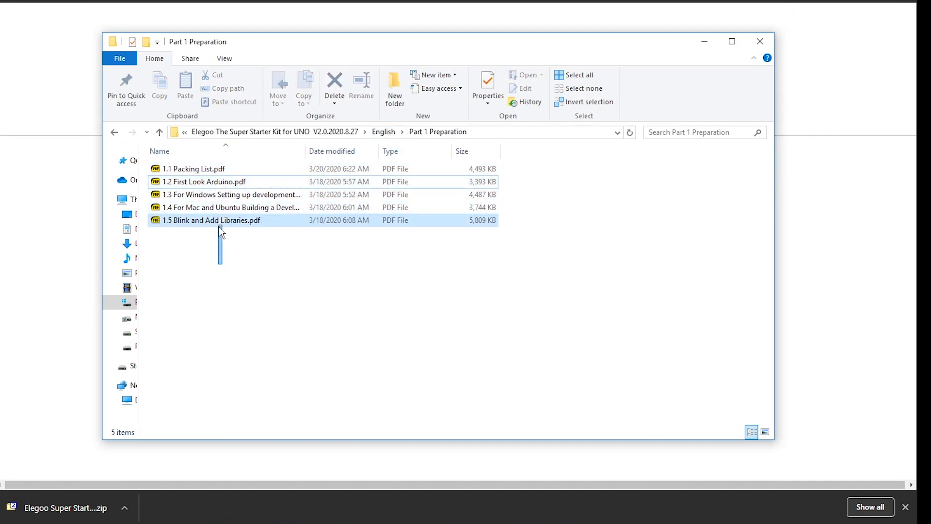
Navigate up to English, into Part 2 Module Learning > 2.2 RGB LED, and view 2.2 RGB LED.pdf.
{"action": "left_click", "coordinate": [158, 132]}
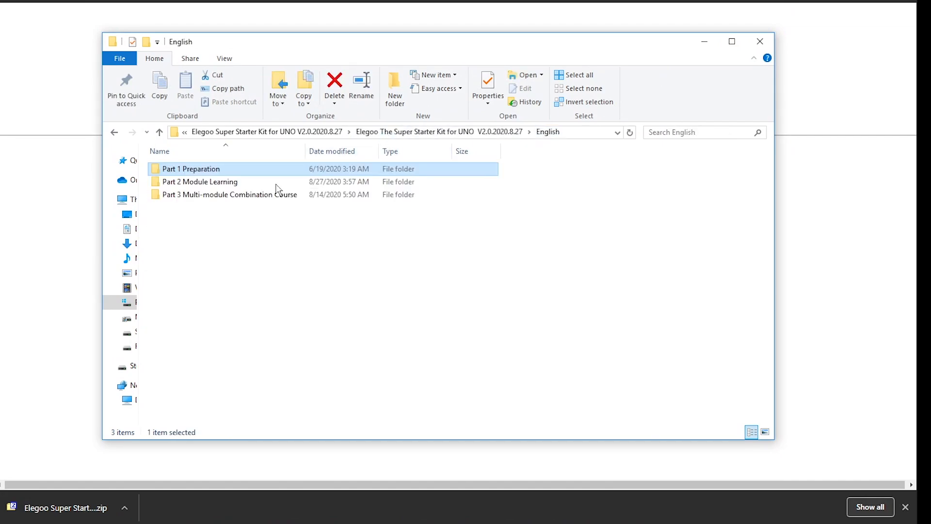
{"action": "double_click", "coordinate": [200, 182]}
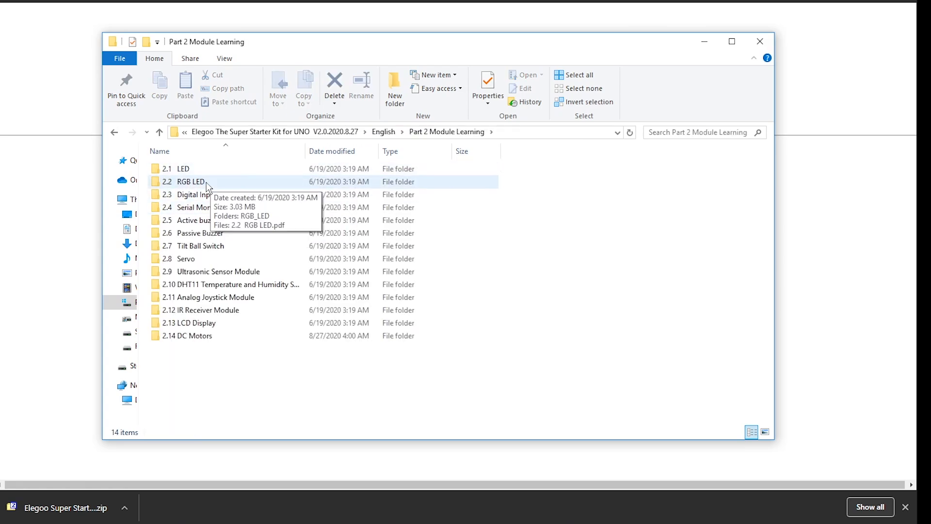
{"action": "double_click", "coordinate": [190, 182]}
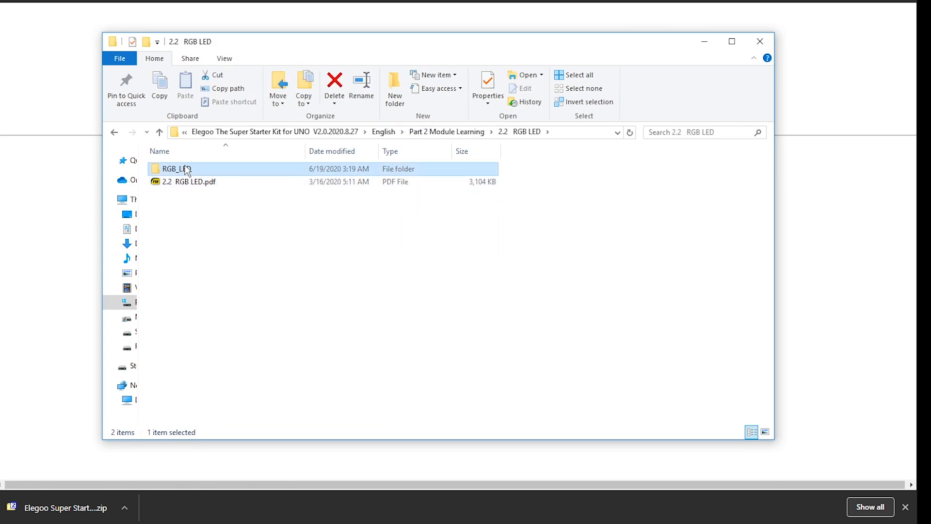
{"action": "double_click", "coordinate": [175, 169]}
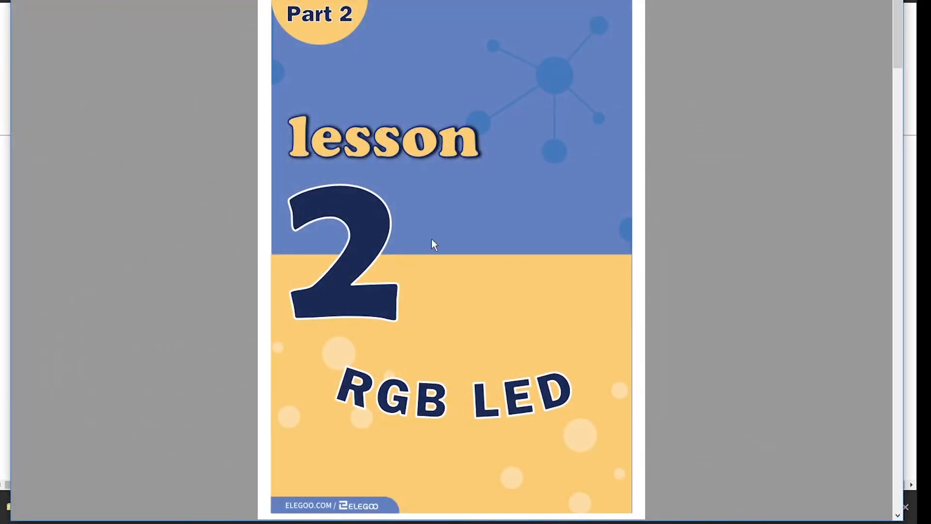
Read the RGB LED component introduction, highlighting the M-M wires entry in the component list.
{"action": "scroll", "scroll_direction": "down", "scroll_amount": 3}
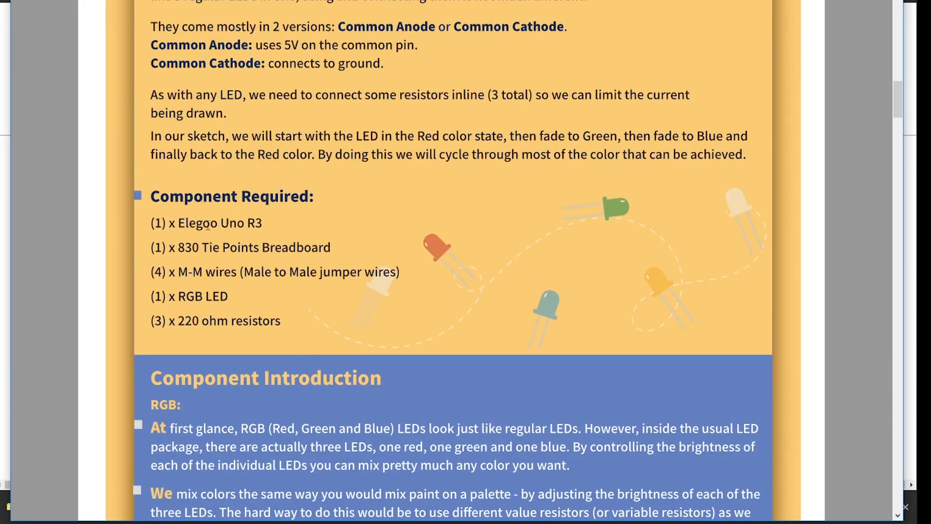
{"action": "scroll", "scroll_direction": "down", "scroll_amount": 3}
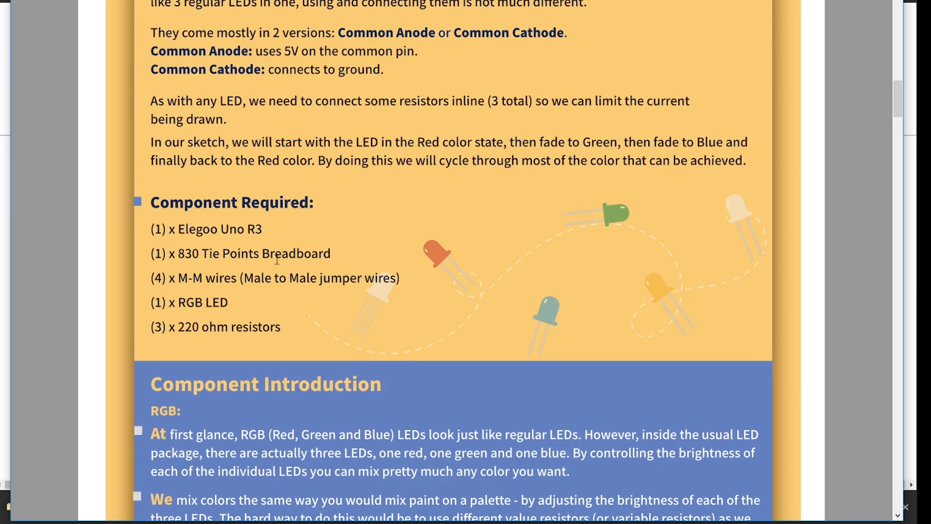
{"action": "left_click_drag", "start_coordinate": [176, 277], "coordinate": [253, 278]}
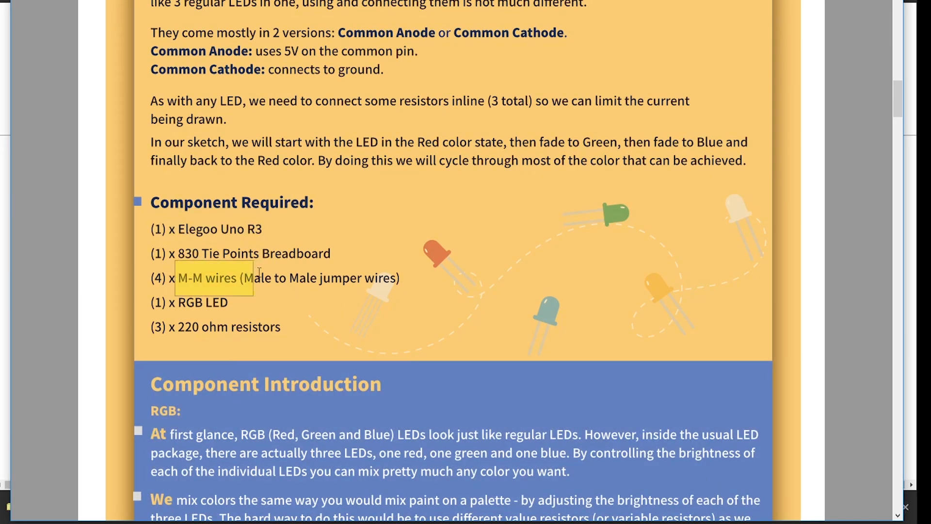
{"action": "scroll", "scroll_direction": "down", "scroll_amount": 3}
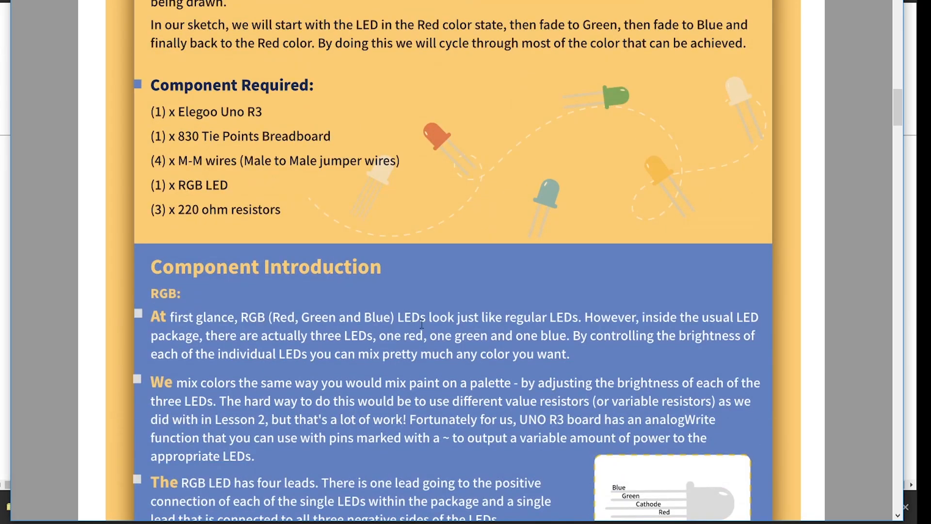
{"action": "scroll", "scroll_direction": "down", "scroll_amount": 3}
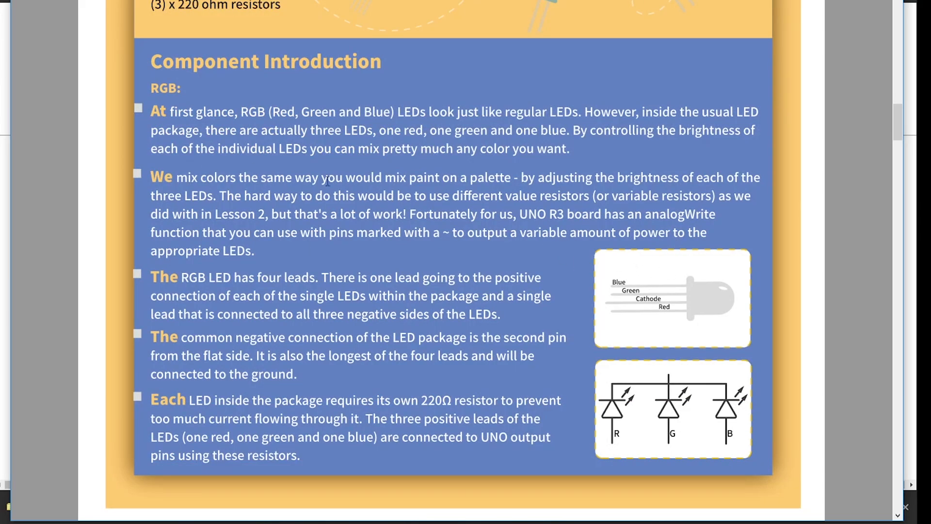
{"action": "mouse_move", "coordinate": [691, 214]}
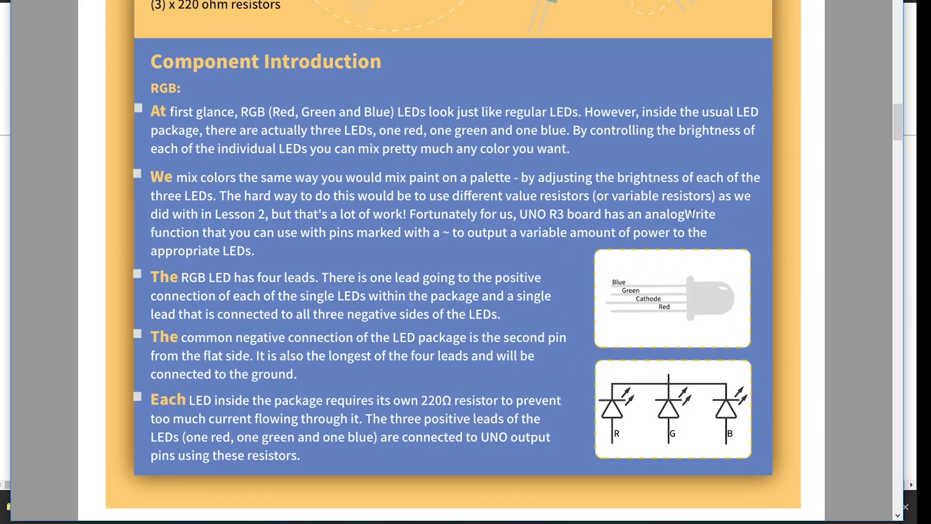
Continue through color mixing and PWM theory down to the Connection Schematic.
{"action": "scroll", "scroll_direction": "down", "scroll_amount": 3}
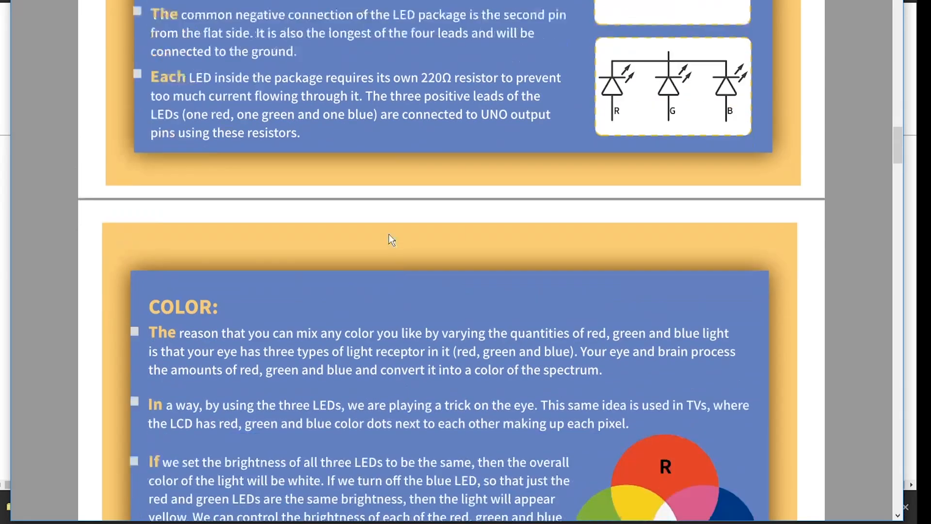
{"action": "scroll", "scroll_direction": "down", "scroll_amount": 3}
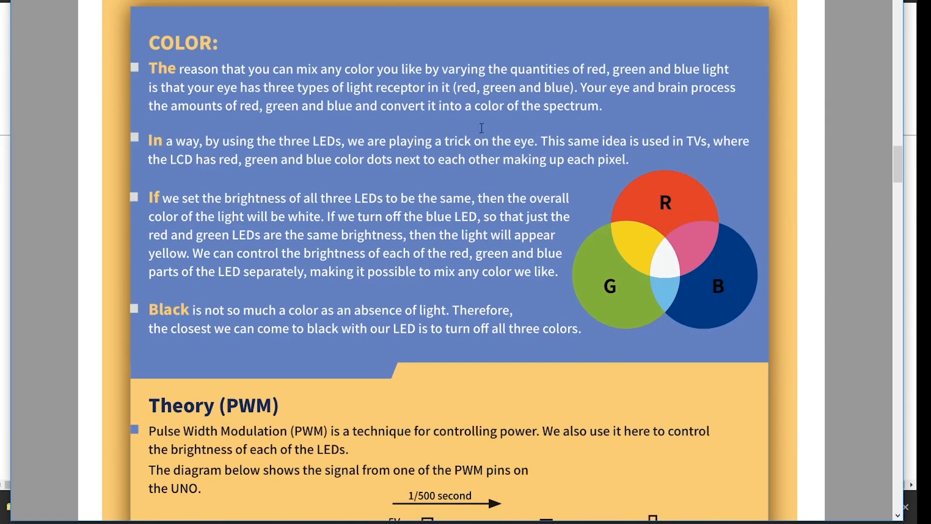
{"action": "mouse_move", "coordinate": [173, 106]}
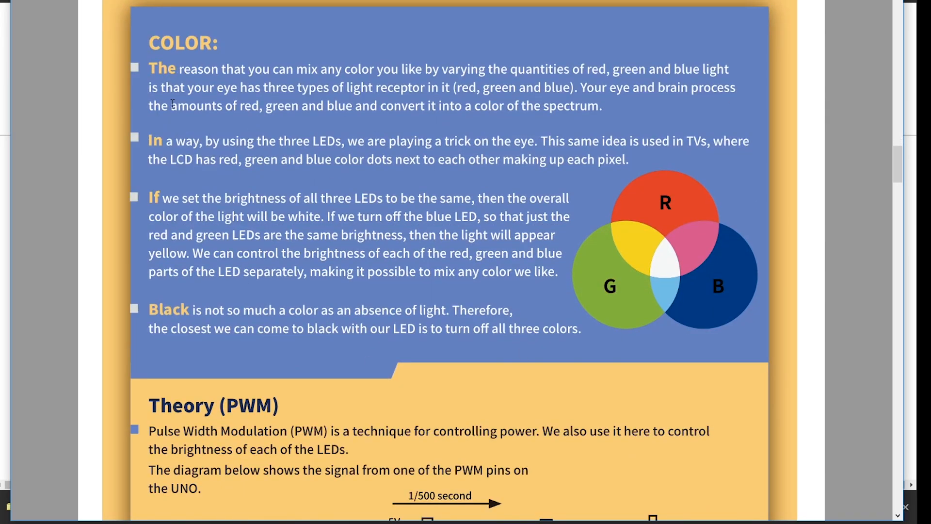
{"action": "scroll", "scroll_direction": "down", "scroll_amount": 3}
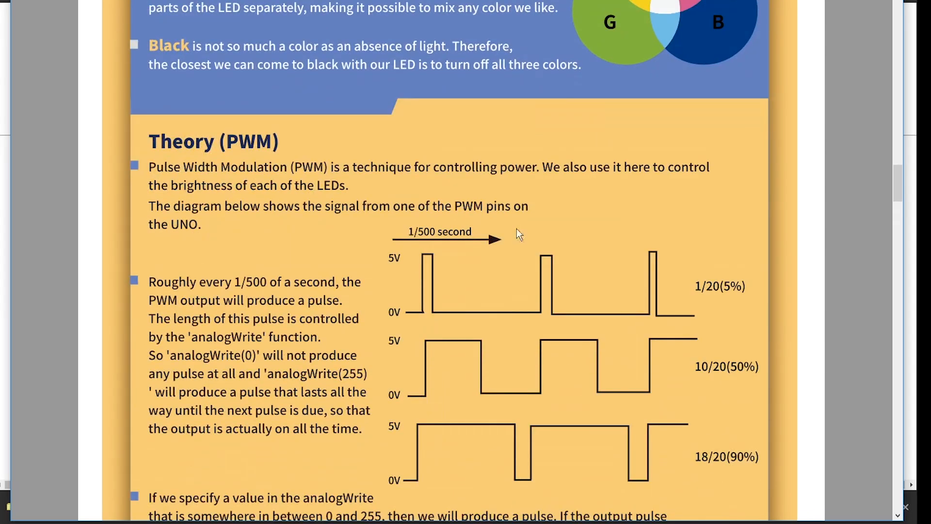
{"action": "scroll", "scroll_direction": "down", "scroll_amount": 3}
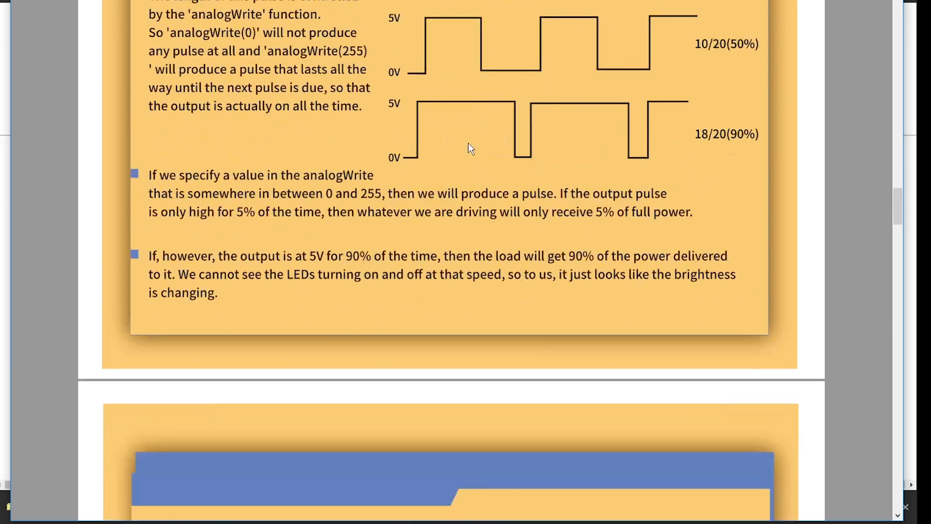
{"action": "scroll", "scroll_direction": "down", "scroll_amount": 3}
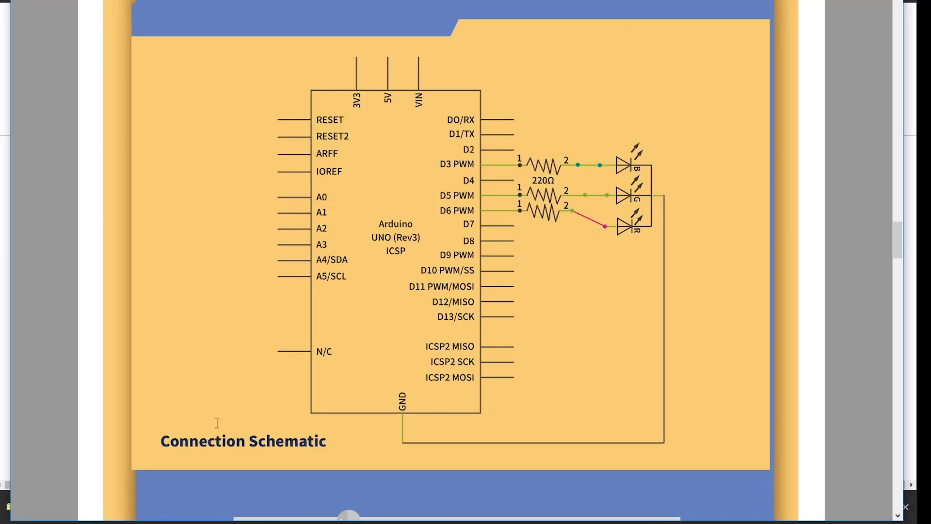
{"action": "mouse_move", "coordinate": [451, 139]}
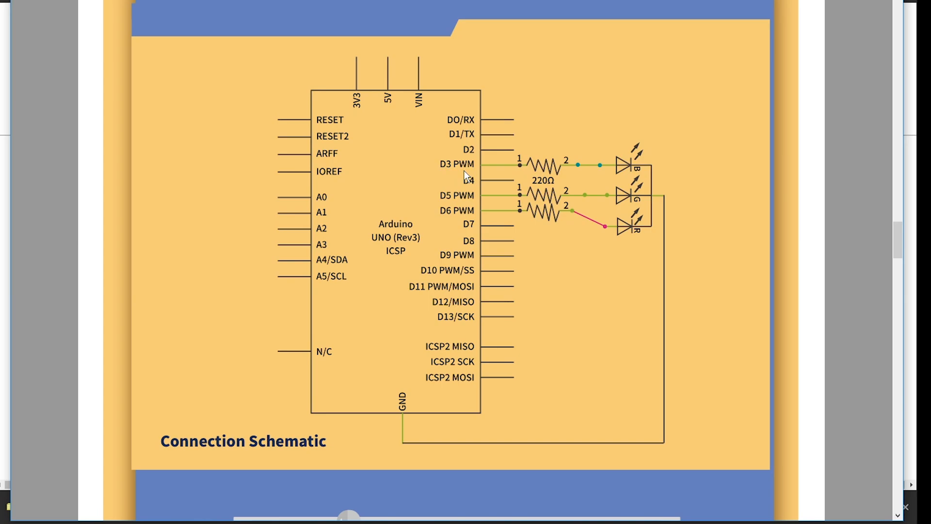
{"action": "mouse_move", "coordinate": [438, 223]}
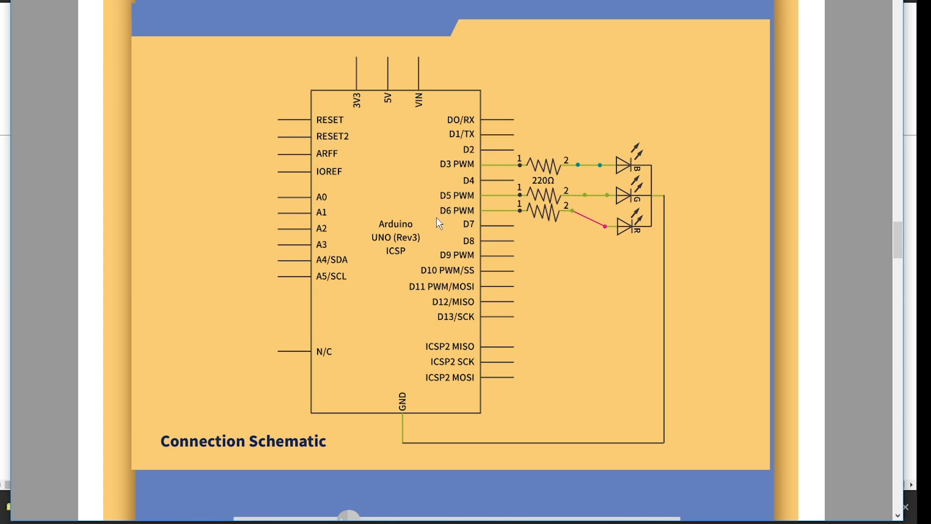
{"action": "mouse_move", "coordinate": [568, 216]}
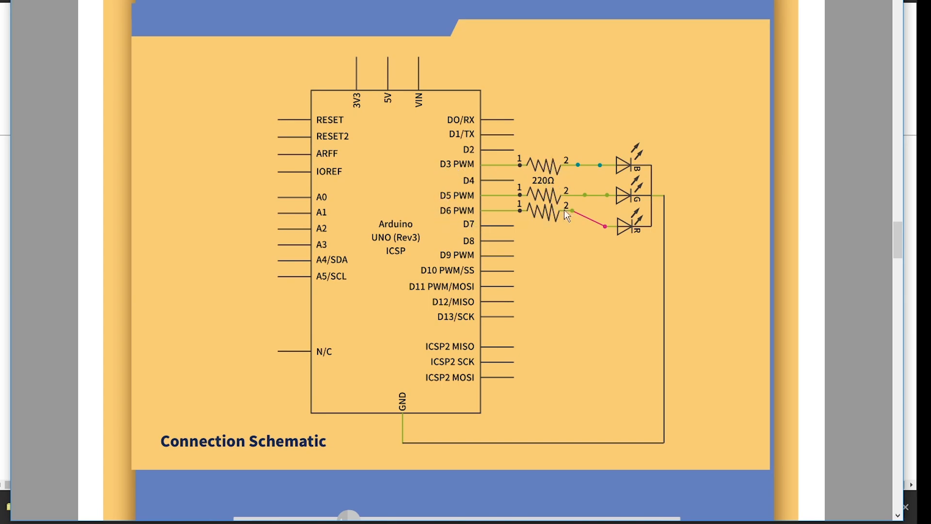
Scroll past the Connection Schematic to the breadboard Wiring diagram and #define code notes.
{"action": "scroll", "scroll_direction": "down", "scroll_amount": 3}
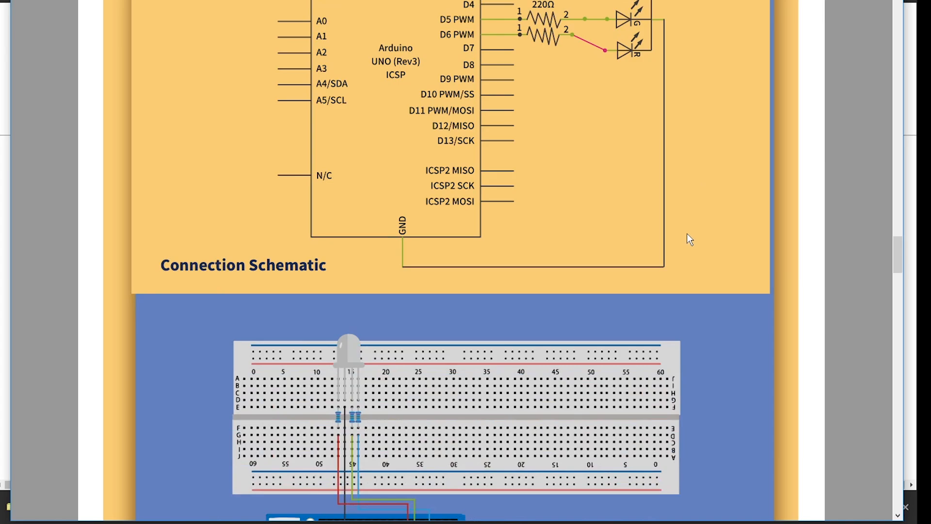
{"action": "scroll", "scroll_direction": "down", "scroll_amount": 3}
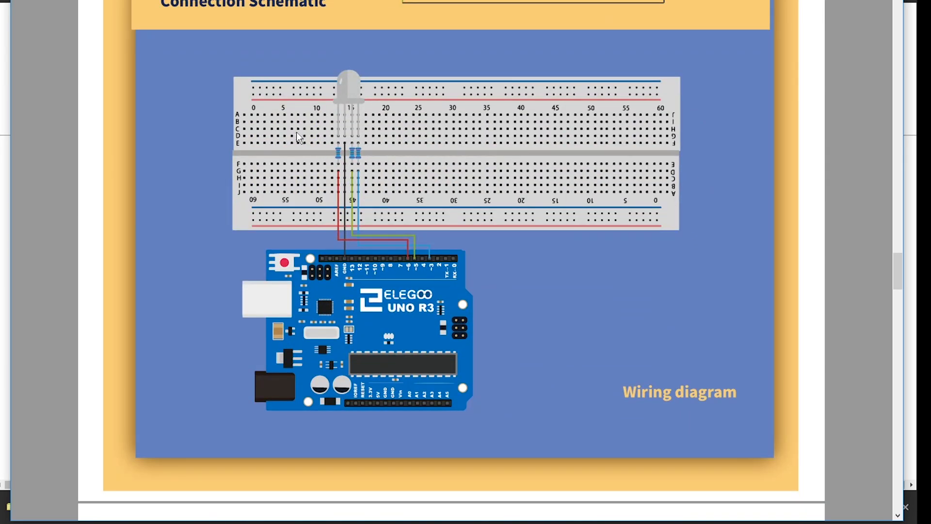
{"action": "mouse_move", "coordinate": [544, 160]}
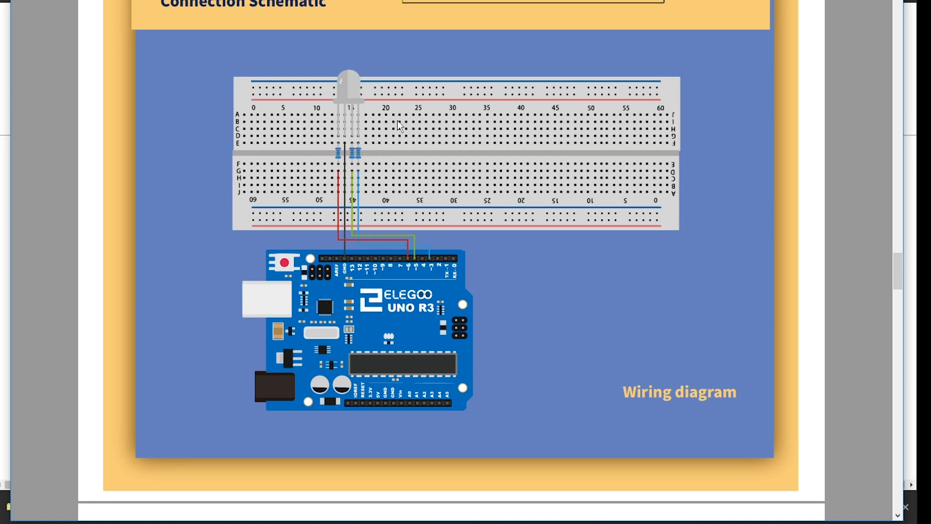
{"action": "scroll", "scroll_direction": "down", "scroll_amount": 3}
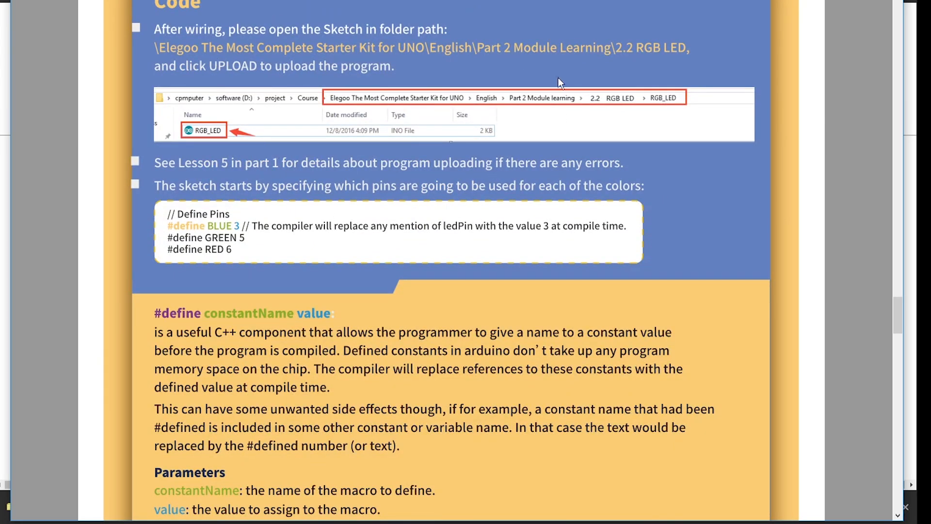
Read the Code section's #define, setup, int and for-loop notes down to Compound Operators.
{"action": "scroll", "scroll_direction": "down", "scroll_amount": 3}
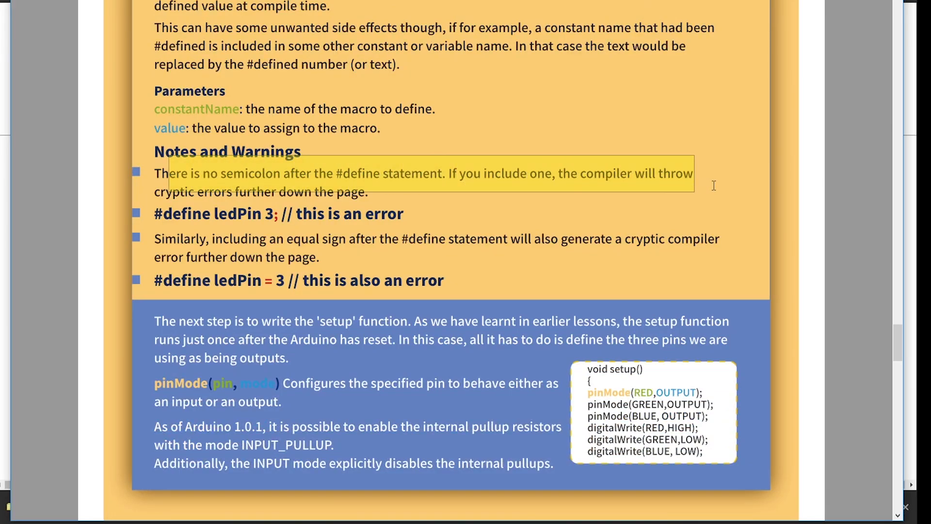
{"action": "mouse_move", "coordinate": [690, 201]}
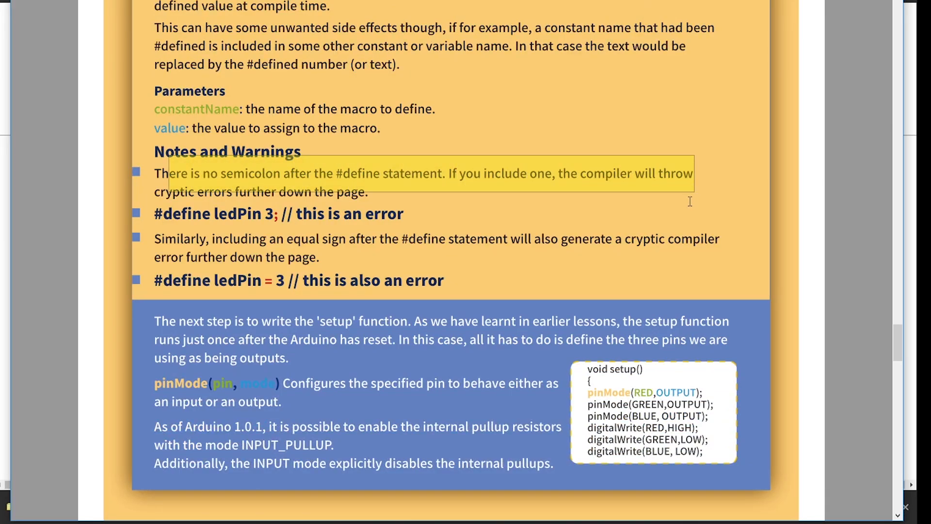
{"action": "scroll", "scroll_direction": "down", "scroll_amount": 3}
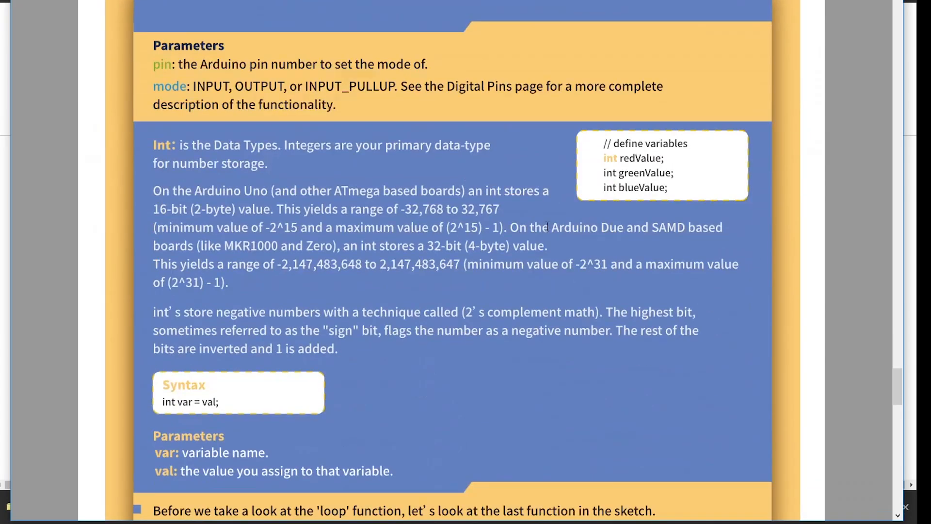
{"action": "scroll", "scroll_direction": "down", "scroll_amount": 3}
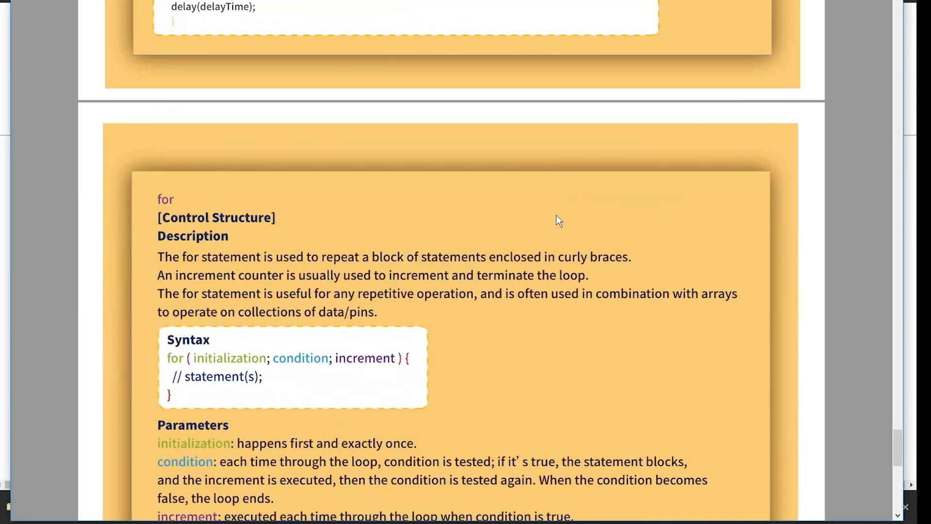
{"action": "scroll", "scroll_direction": "down", "scroll_amount": 3}
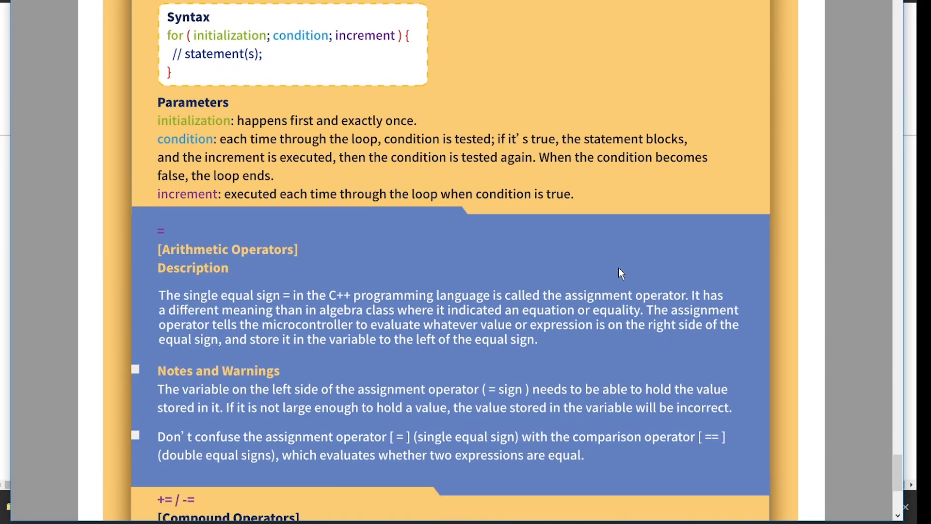
{"action": "scroll", "scroll_direction": "down", "scroll_amount": 3}
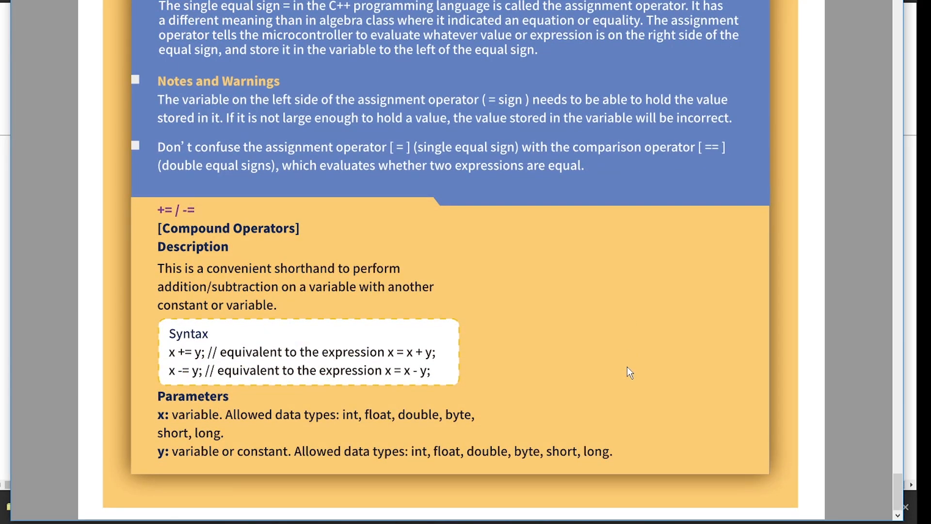
{"action": "mouse_move", "coordinate": [618, 355]}
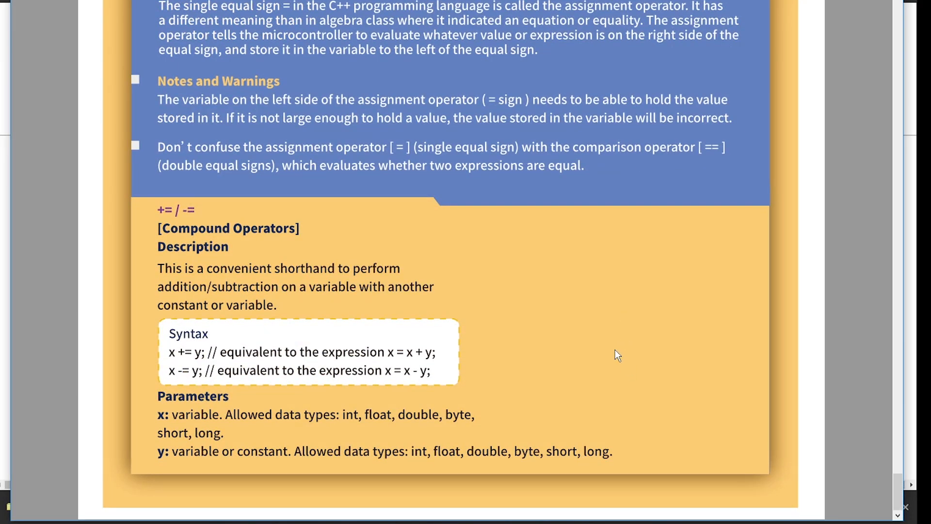
{"action": "mouse_move", "coordinate": [153, 212]}
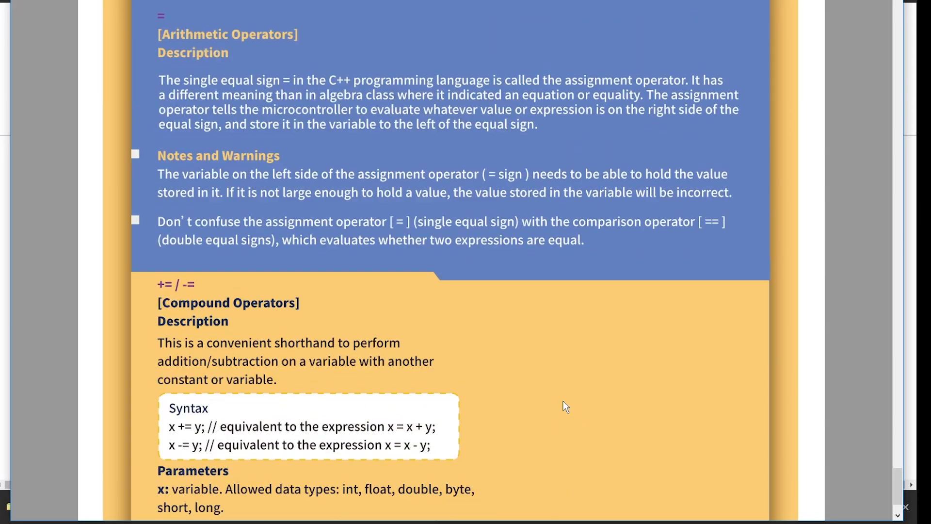
{"action": "scroll", "scroll_direction": "down", "scroll_amount": 3}
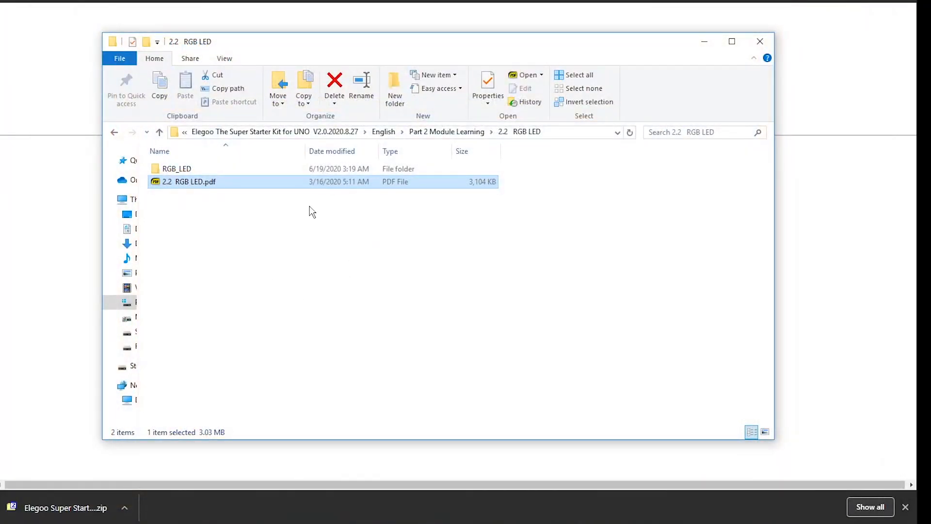
Return to Part 2 Module Learning, enter 2.8 Servo and view 2.8 Servo.pdf.
{"action": "left_click", "coordinate": [446, 131]}
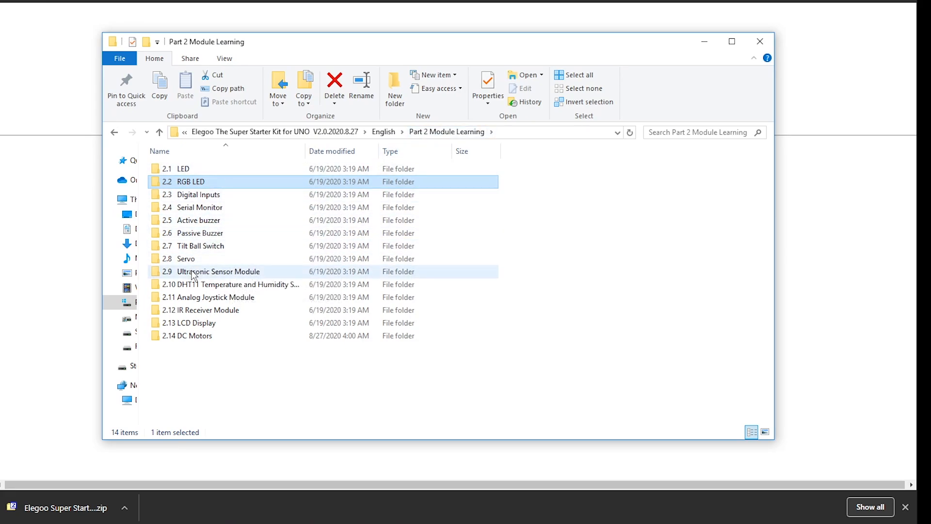
{"action": "double_click", "coordinate": [186, 258]}
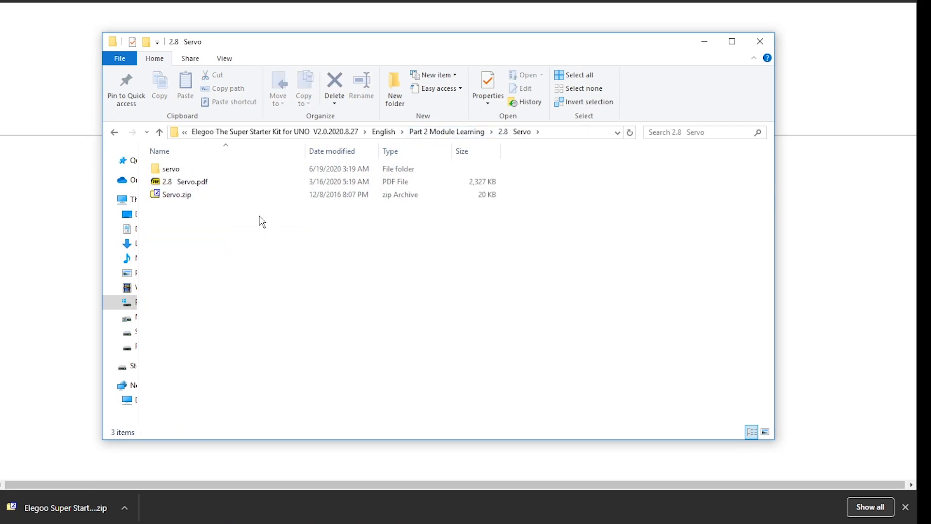
{"action": "left_click", "coordinate": [191, 181]}
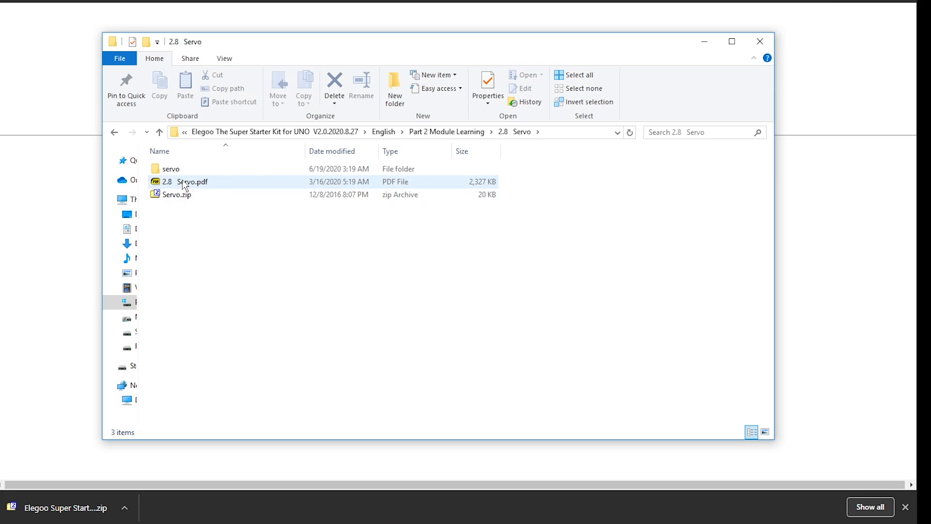
{"action": "mouse_move", "coordinate": [190, 194]}
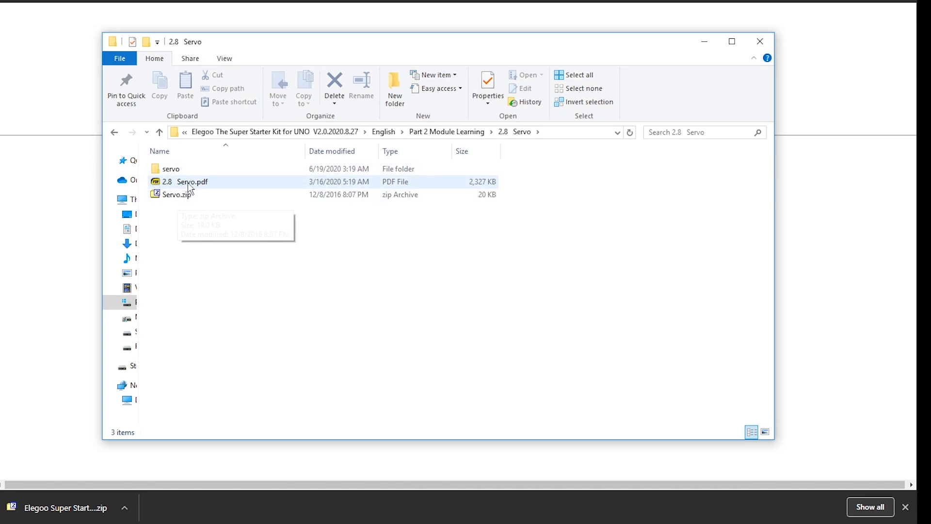
{"action": "double_click", "coordinate": [192, 181]}
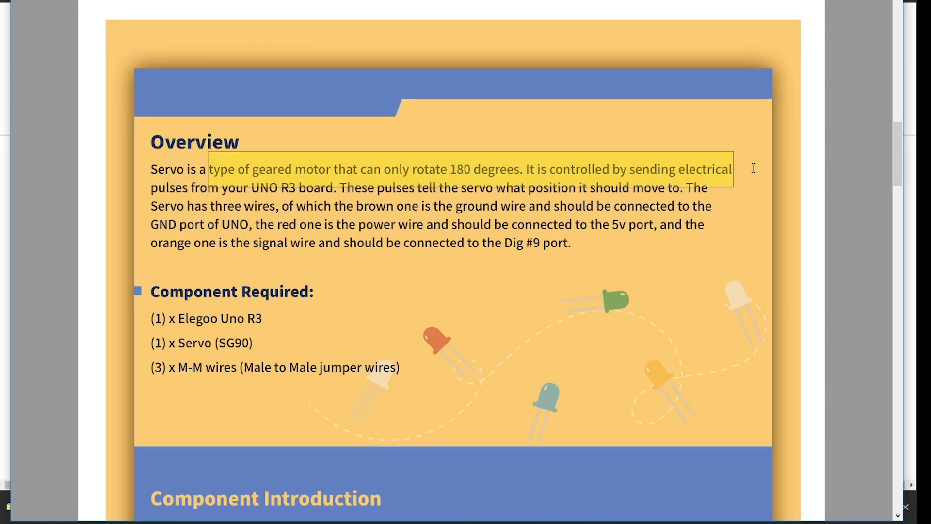
Read the Servo overview, SG90 specs, schematic and code notes, highlighting part of the description.
{"action": "scroll", "scroll_direction": "down", "scroll_amount": 3}
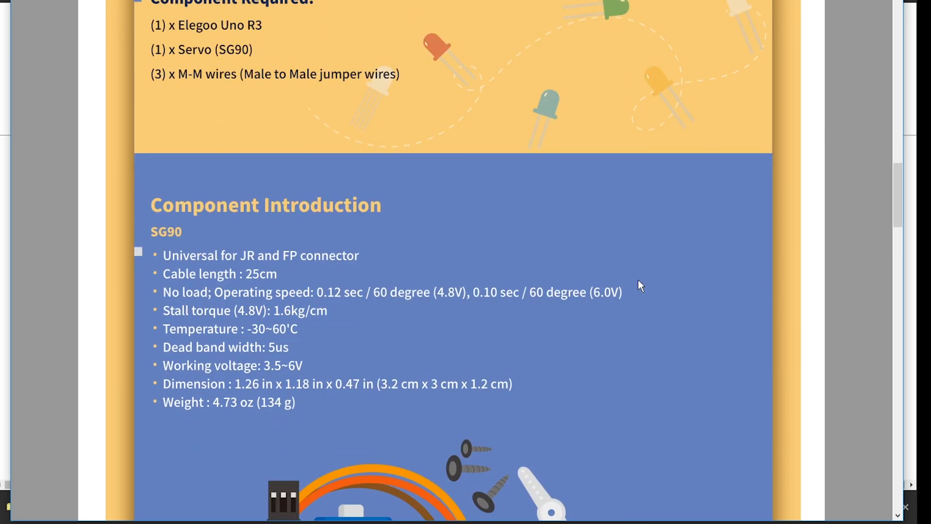
{"action": "scroll", "scroll_direction": "down", "scroll_amount": 3}
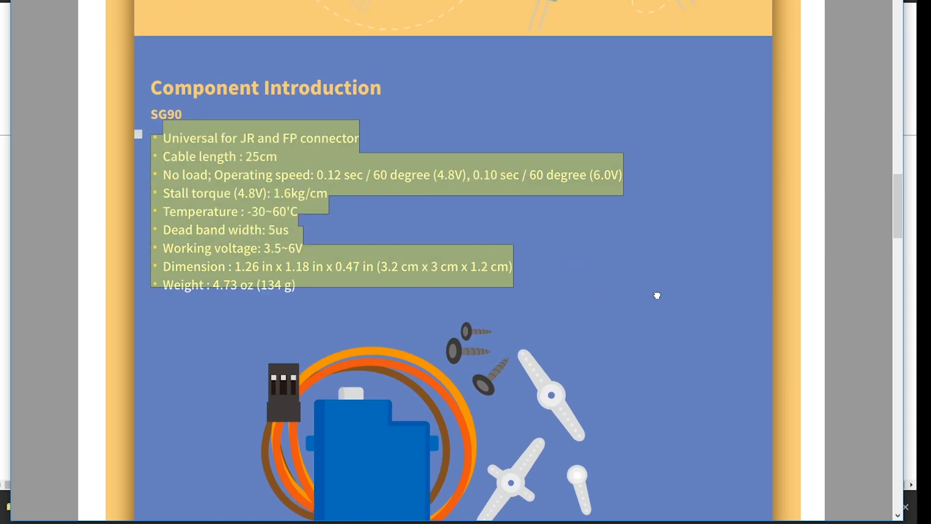
{"action": "scroll", "scroll_direction": "down", "scroll_amount": 3}
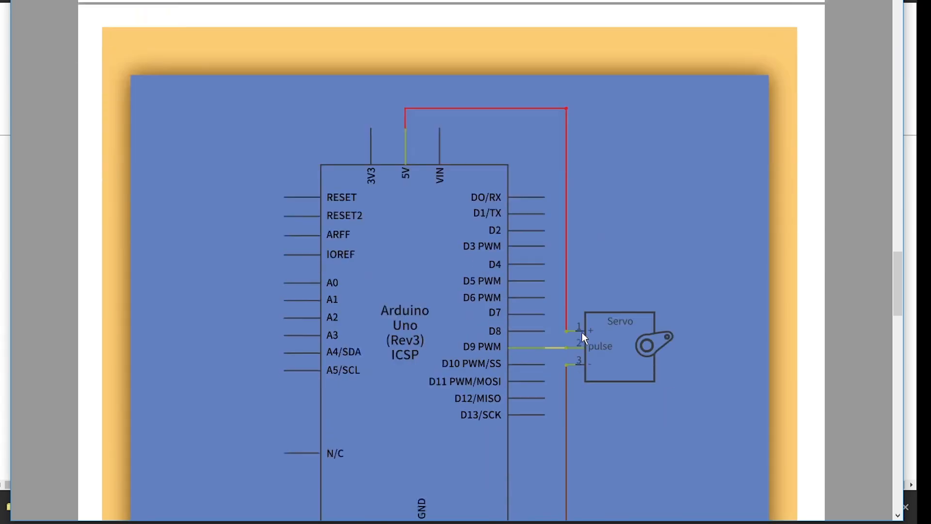
{"action": "scroll", "scroll_direction": "down", "scroll_amount": 3}
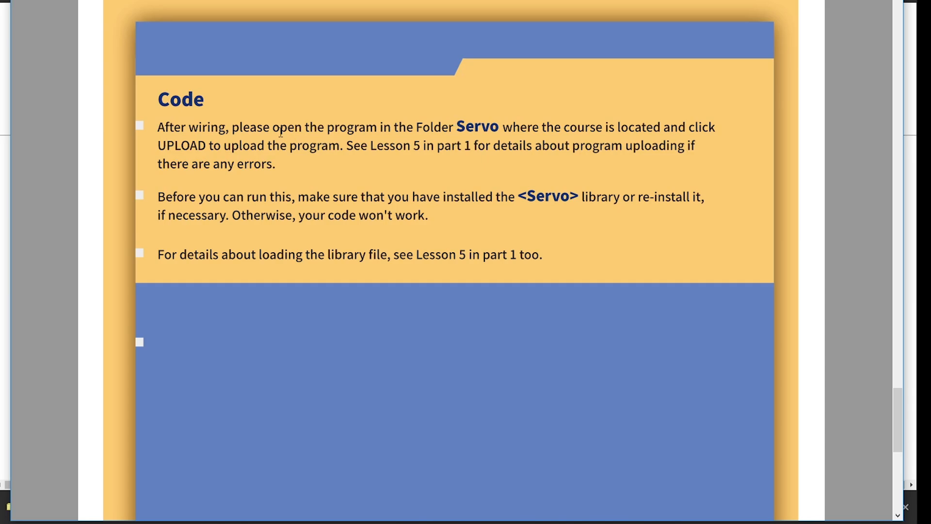
{"action": "left_click_drag", "start_coordinate": [246, 126], "coordinate": [679, 144]}
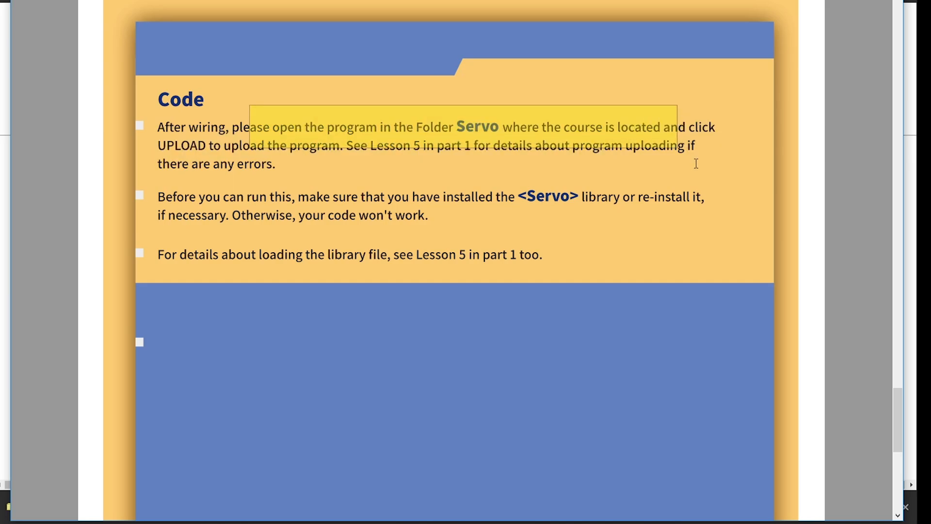
{"action": "scroll", "scroll_direction": "down", "scroll_amount": 3}
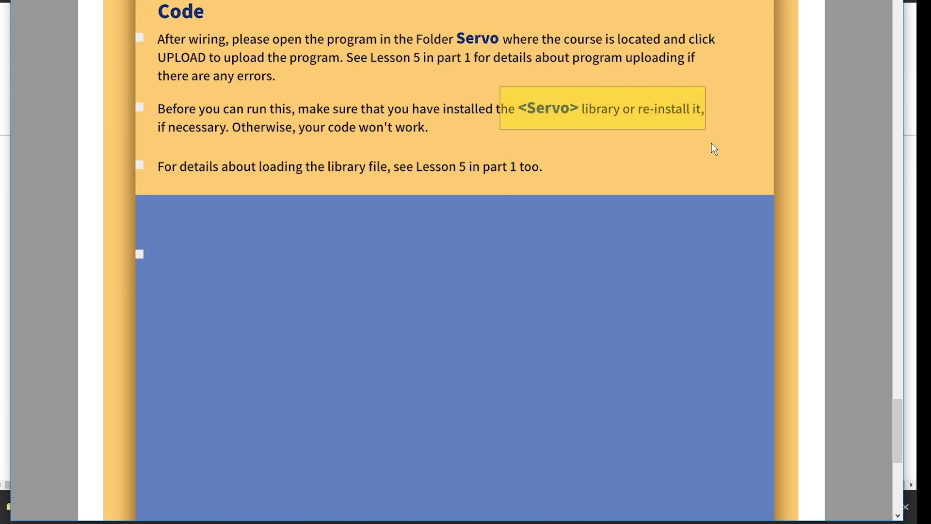
{"action": "scroll", "scroll_direction": "down", "scroll_amount": 3}
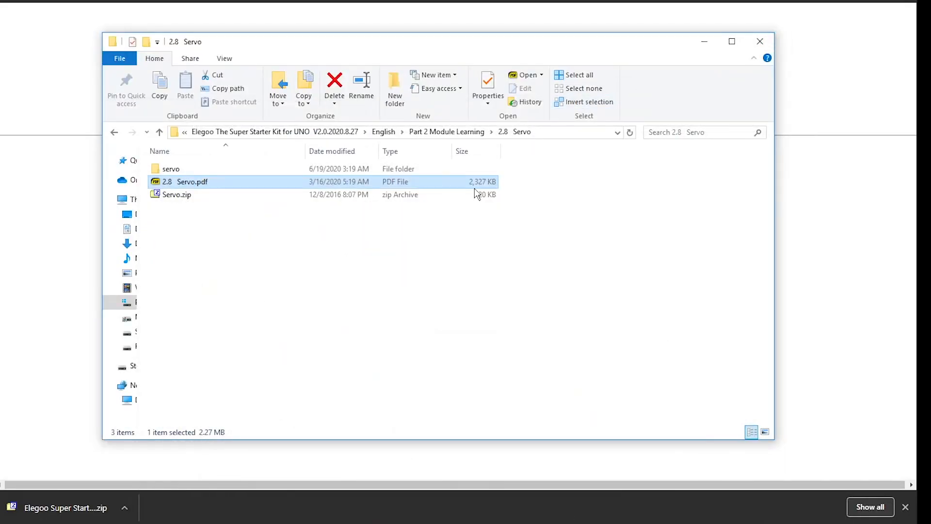
Open 2.14 DC Motors.pdf from the 2.14 DC Motors lesson folder.
{"action": "left_click", "coordinate": [446, 131]}
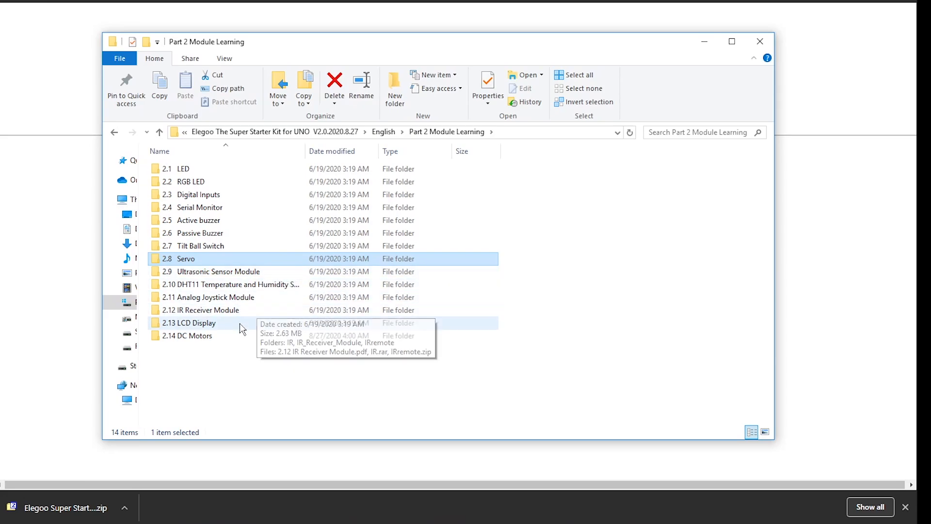
{"action": "double_click", "coordinate": [187, 336]}
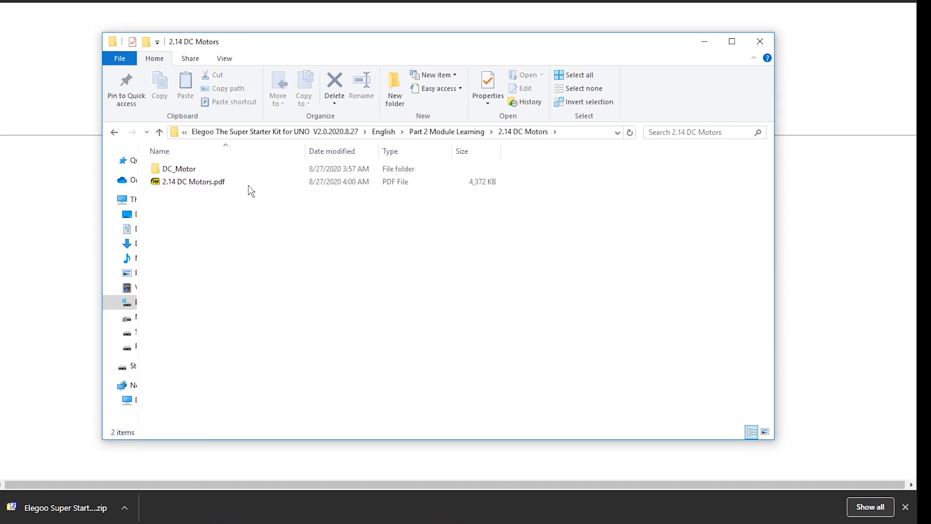
{"action": "double_click", "coordinate": [194, 181]}
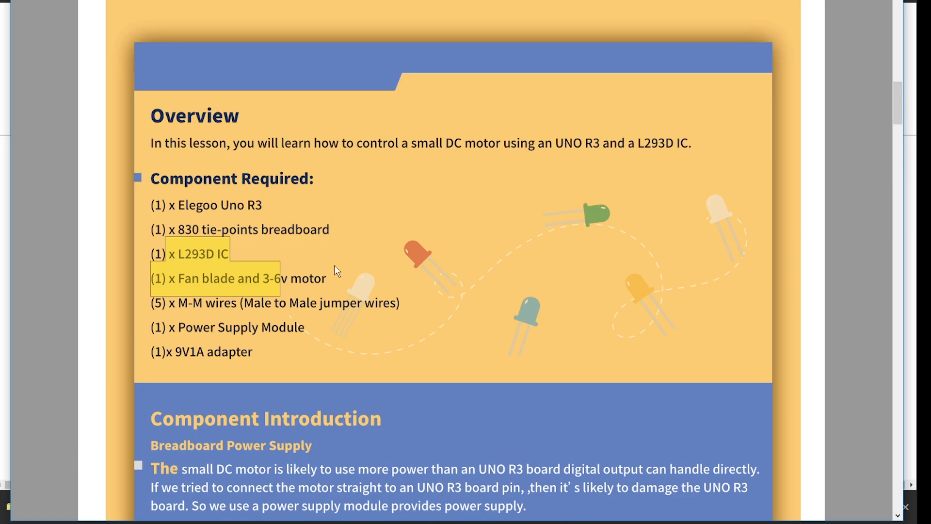
Scroll through the DC Motors lesson past the L293D details and wiring schematic to the code section.
{"action": "scroll", "scroll_direction": "down", "scroll_amount": 3}
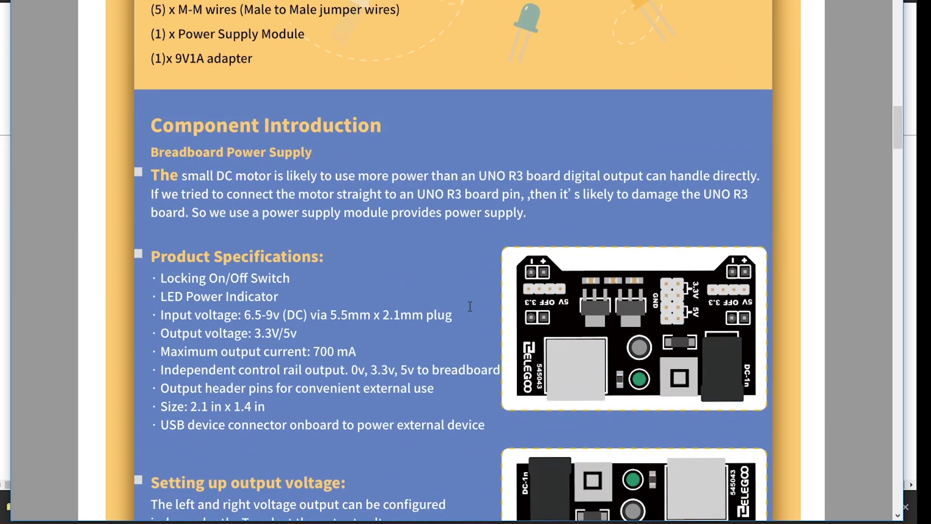
{"action": "scroll", "scroll_direction": "down", "scroll_amount": 3}
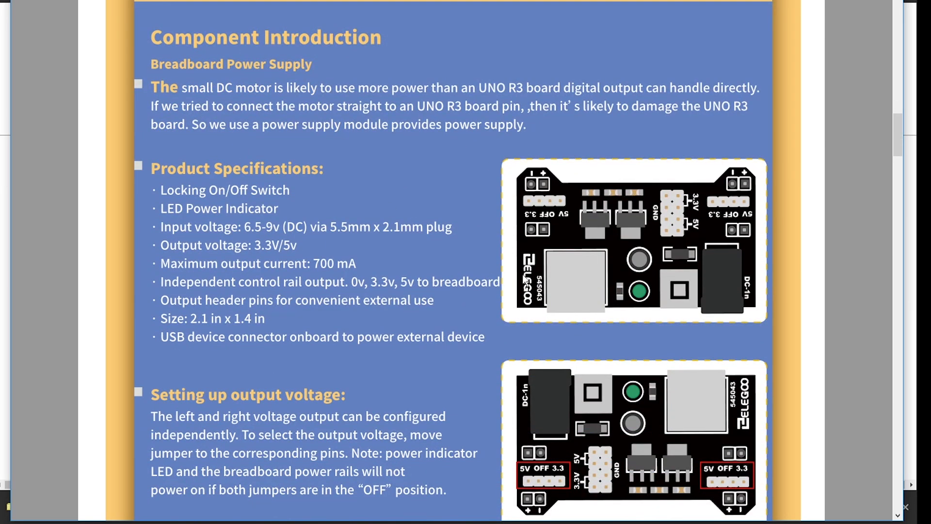
{"action": "scroll", "scroll_direction": "down", "scroll_amount": 3}
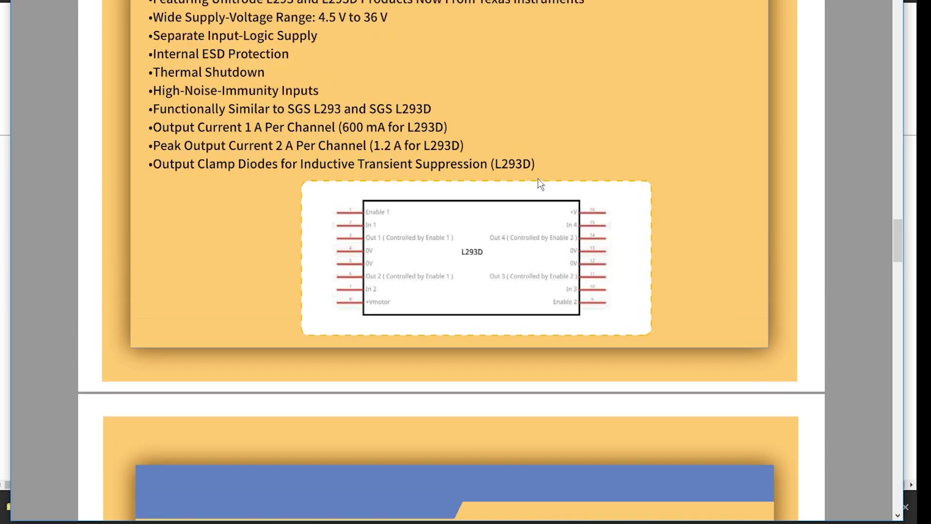
{"action": "scroll", "scroll_direction": "down", "scroll_amount": 3}
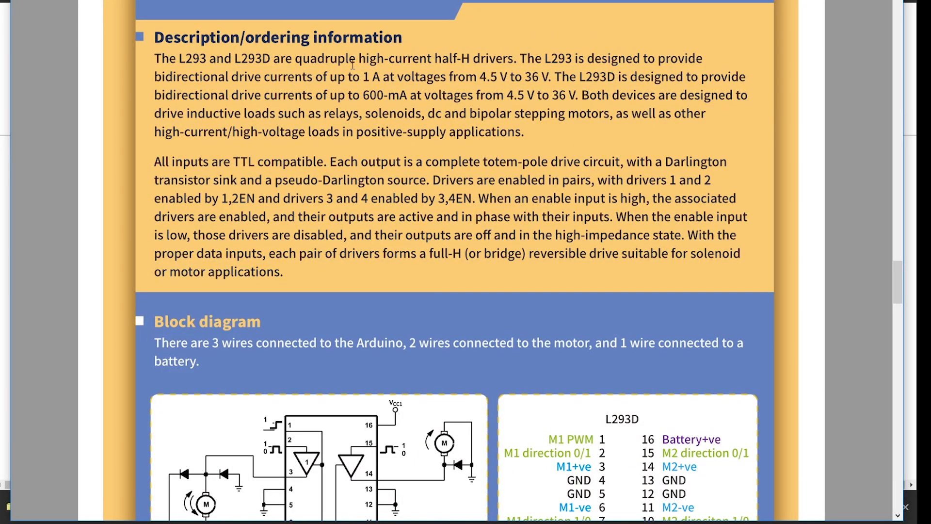
{"action": "scroll", "scroll_direction": "down", "scroll_amount": 3}
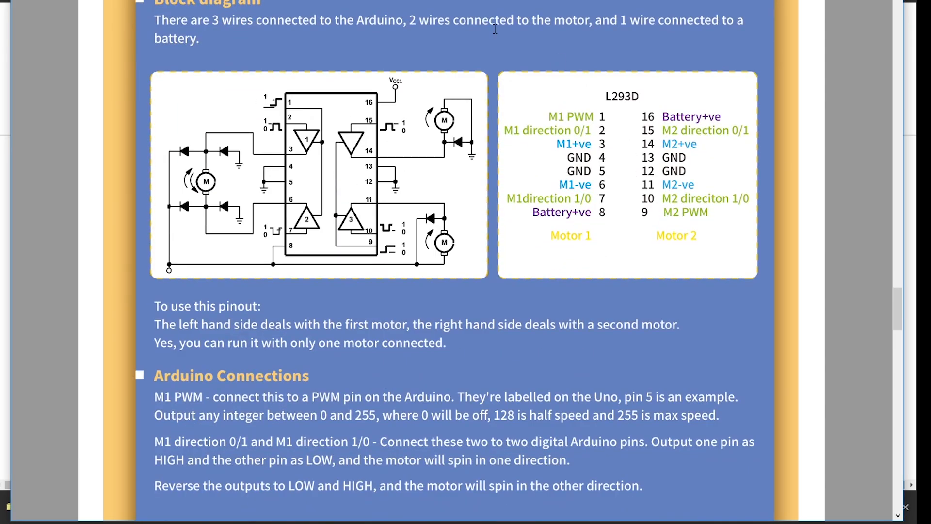
{"action": "scroll", "scroll_direction": "down", "scroll_amount": 3}
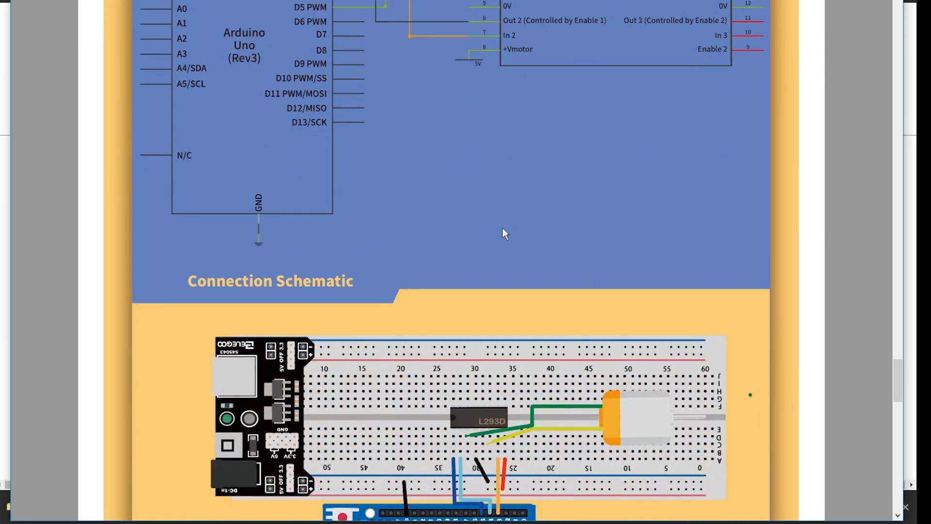
{"action": "scroll", "scroll_direction": "down", "scroll_amount": 3}
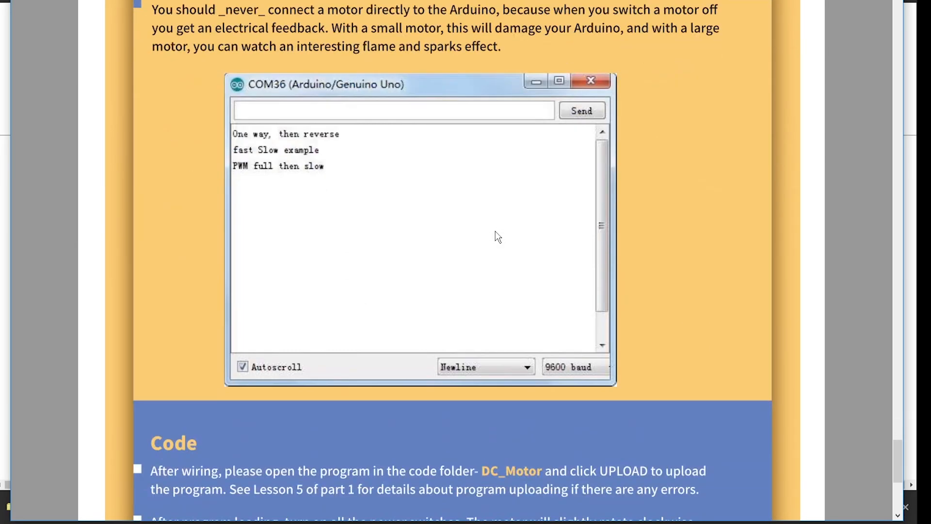
{"action": "scroll", "scroll_direction": "down", "scroll_amount": 3}
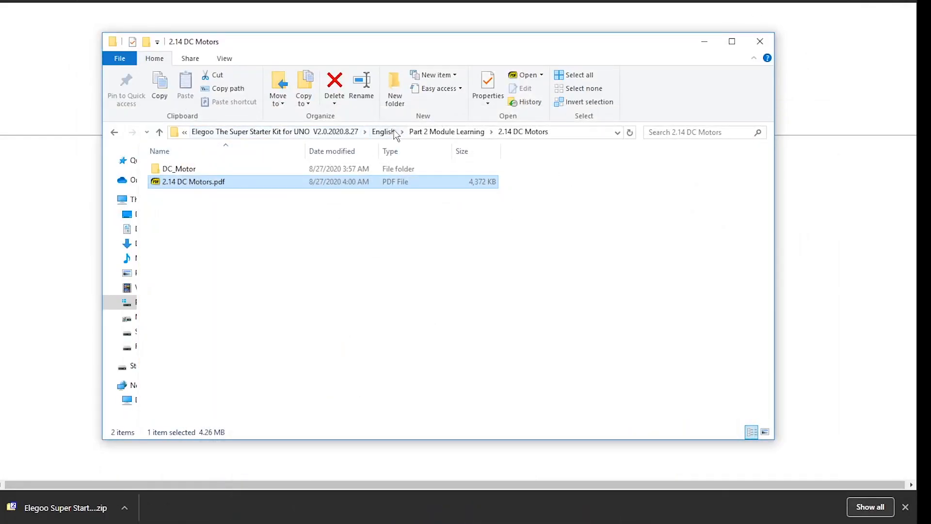
Open the 3.2 74HC595 And Segment Display lesson PDF from the Part 3 course folder.
{"action": "left_click", "coordinate": [446, 132]}
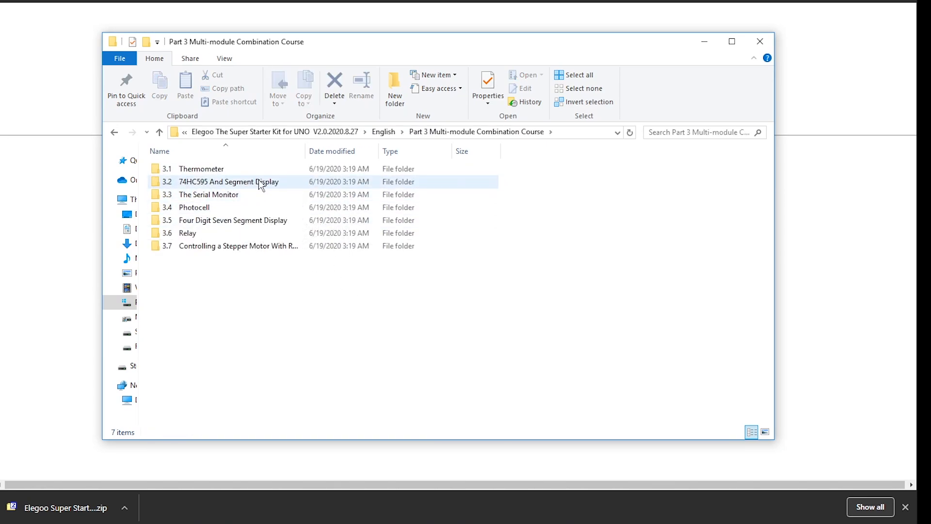
{"action": "double_click", "coordinate": [228, 181]}
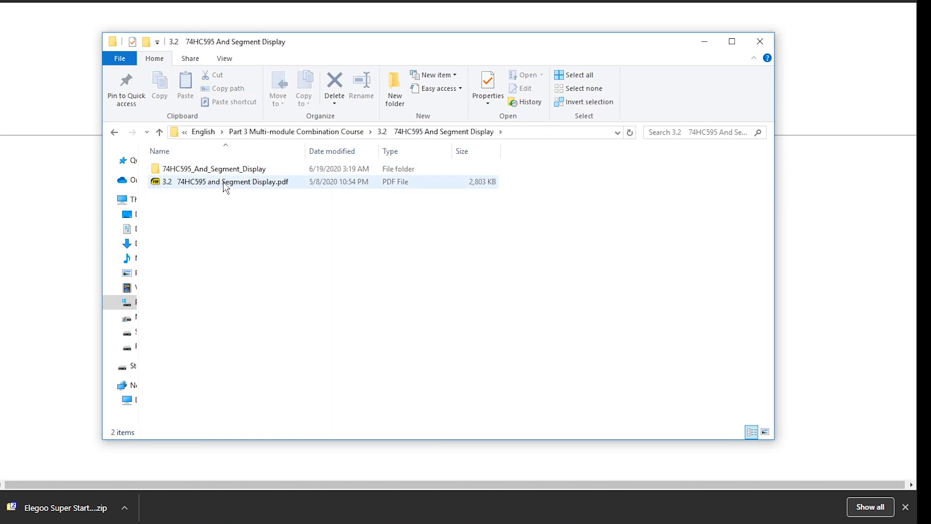
{"action": "double_click", "coordinate": [232, 182]}
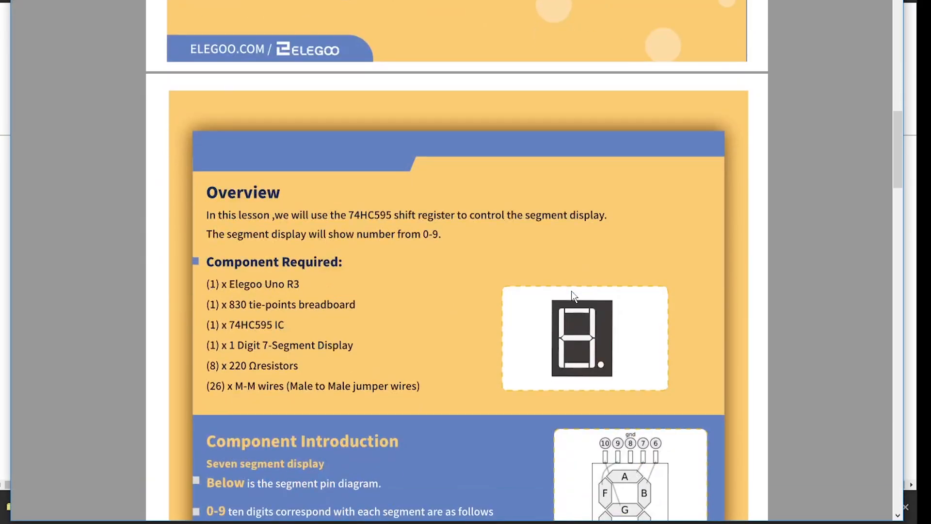
Scroll through the 74HC595 lesson's overview, digit table and connection schematic.
{"action": "scroll", "scroll_direction": "down", "scroll_amount": 3}
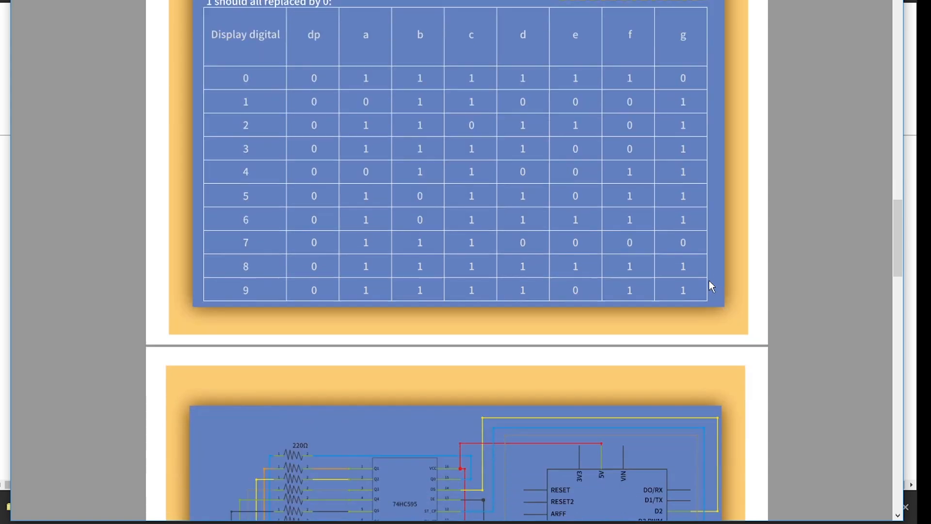
{"action": "scroll", "scroll_direction": "down", "scroll_amount": 3}
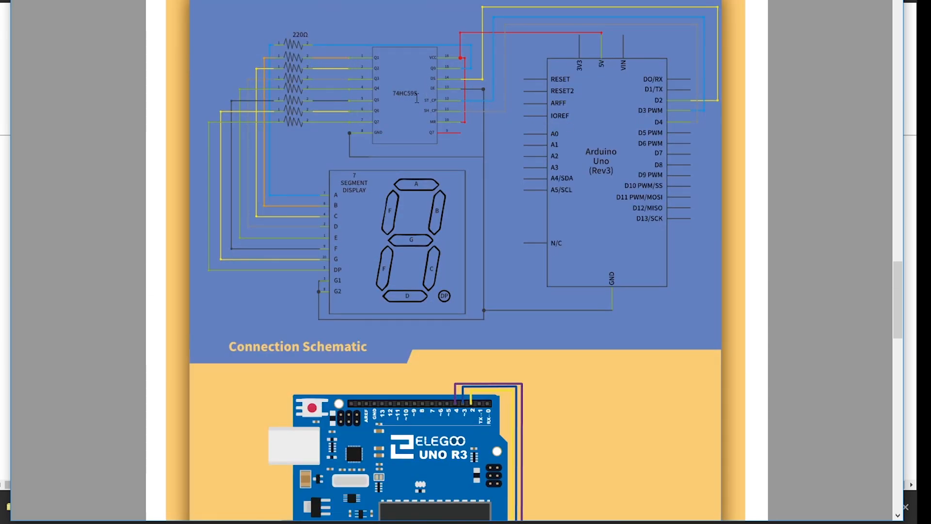
{"action": "scroll", "scroll_direction": "down", "scroll_amount": 3}
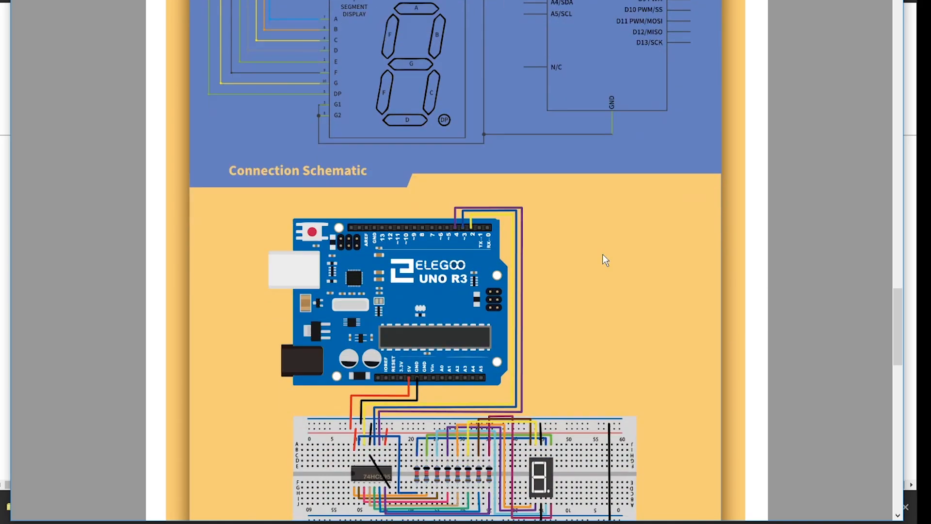
{"action": "scroll", "scroll_direction": "down", "scroll_amount": 3}
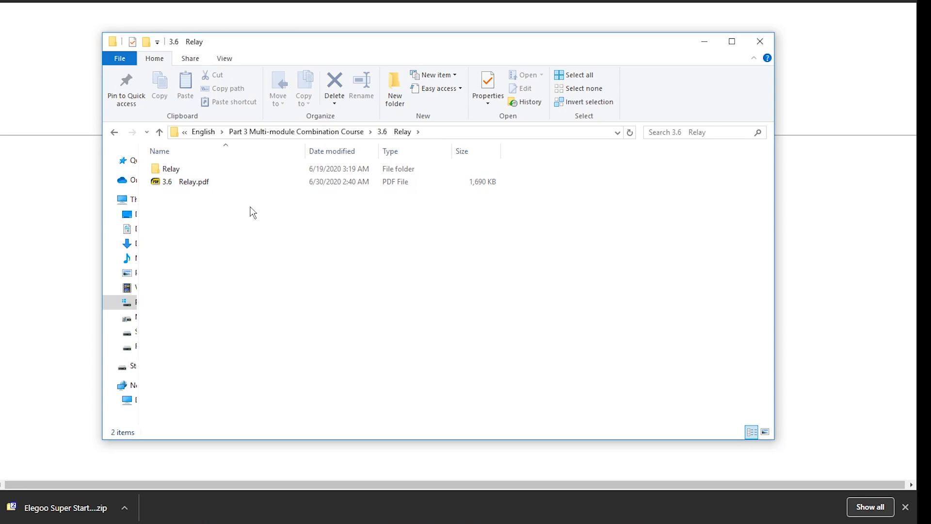
Open 3.6 Relay.pdf from the 3.6 Relay folder.
{"action": "left_click", "coordinate": [193, 182]}
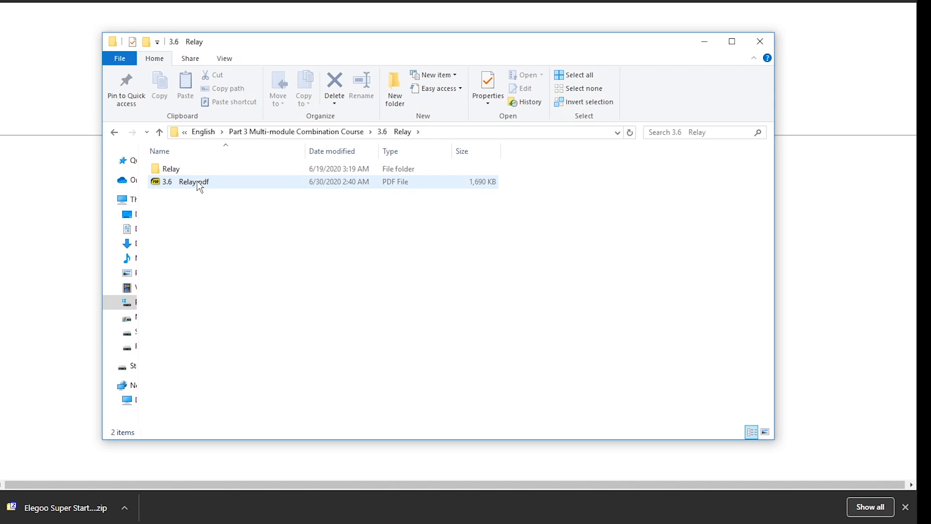
{"action": "double_click", "coordinate": [193, 182]}
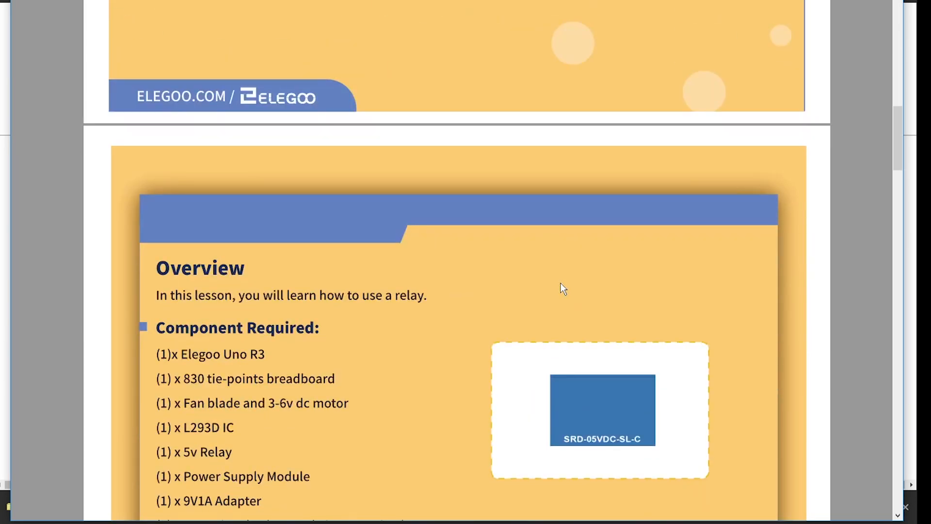
Select 'L293D IC' in the Relay component list and read the relay introduction.
{"action": "scroll", "scroll_direction": "down", "scroll_amount": 3}
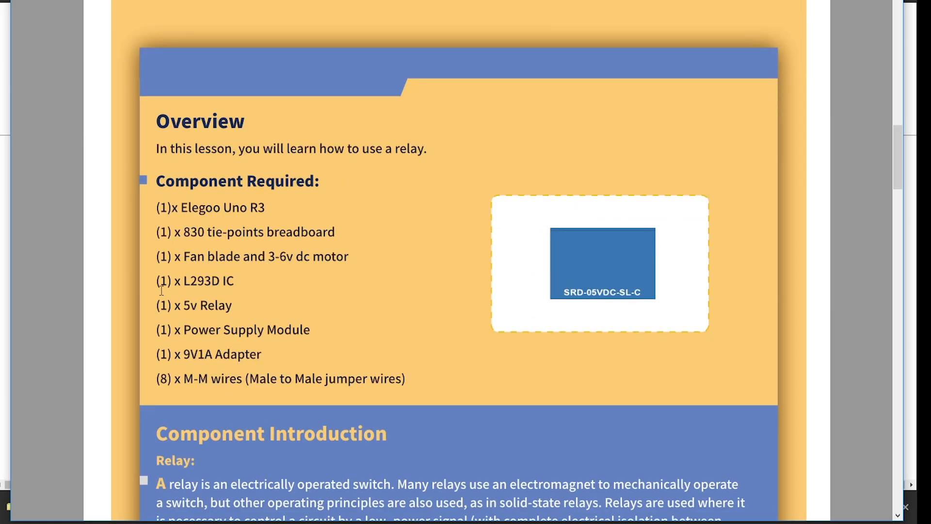
{"action": "double_click", "coordinate": [208, 280]}
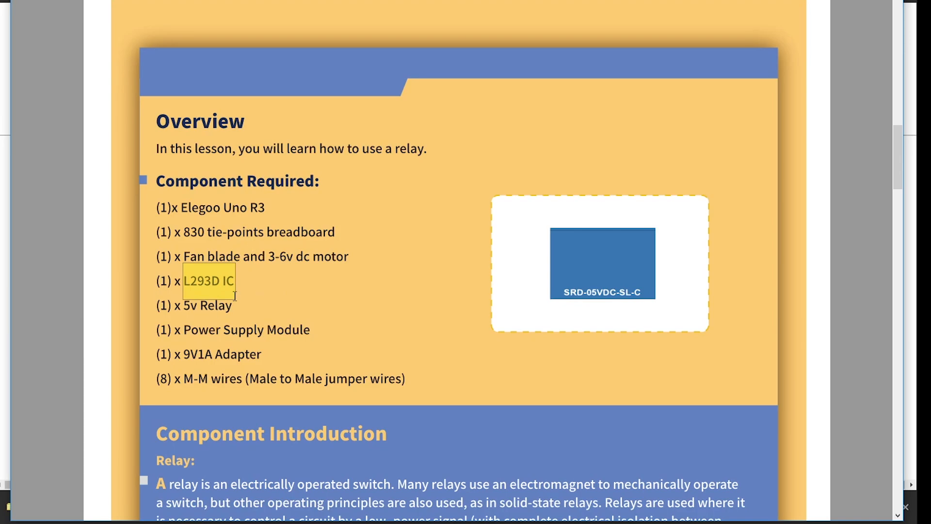
{"action": "mouse_move", "coordinate": [386, 311]}
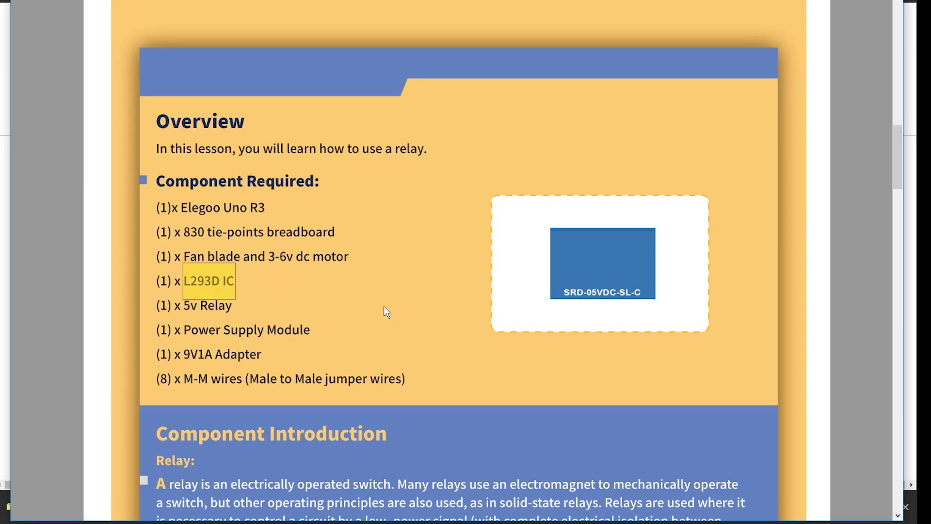
{"action": "scroll", "scroll_direction": "down", "scroll_amount": 3}
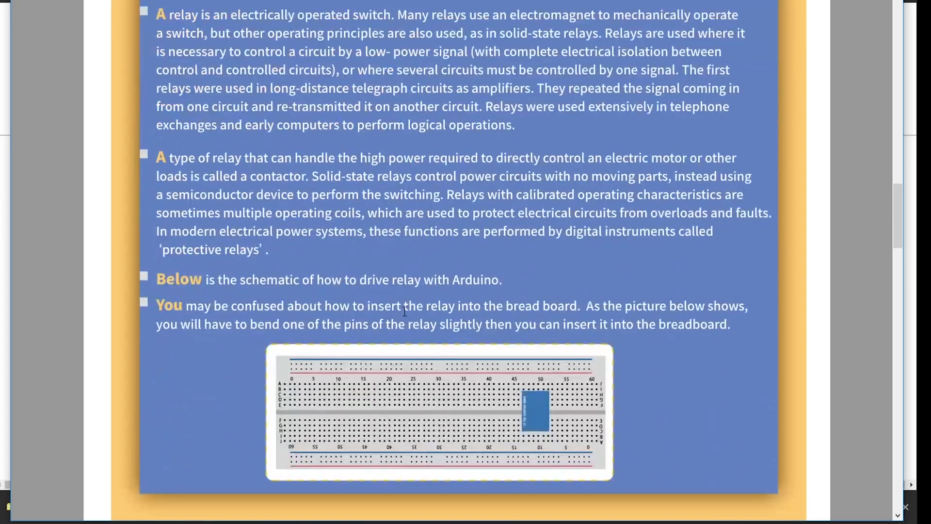
{"action": "scroll", "scroll_direction": "down", "scroll_amount": 3}
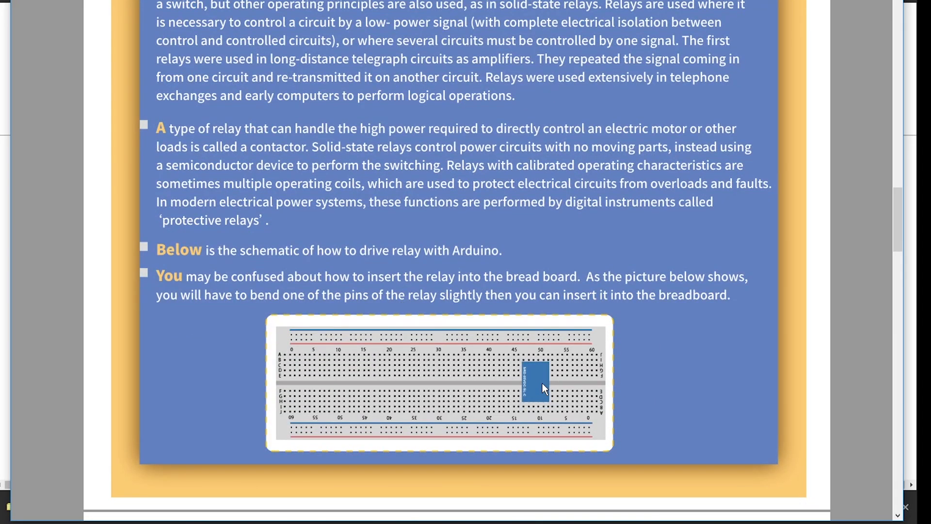
Continue through the Relay circuit schematic, wiring diagram and Code section.
{"action": "scroll", "scroll_direction": "down", "scroll_amount": 3}
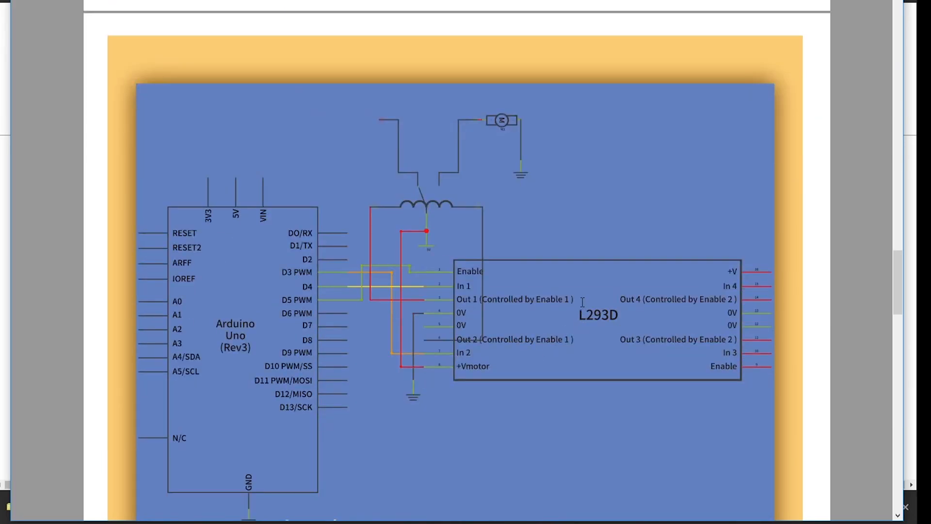
{"action": "scroll", "scroll_direction": "down", "scroll_amount": 3}
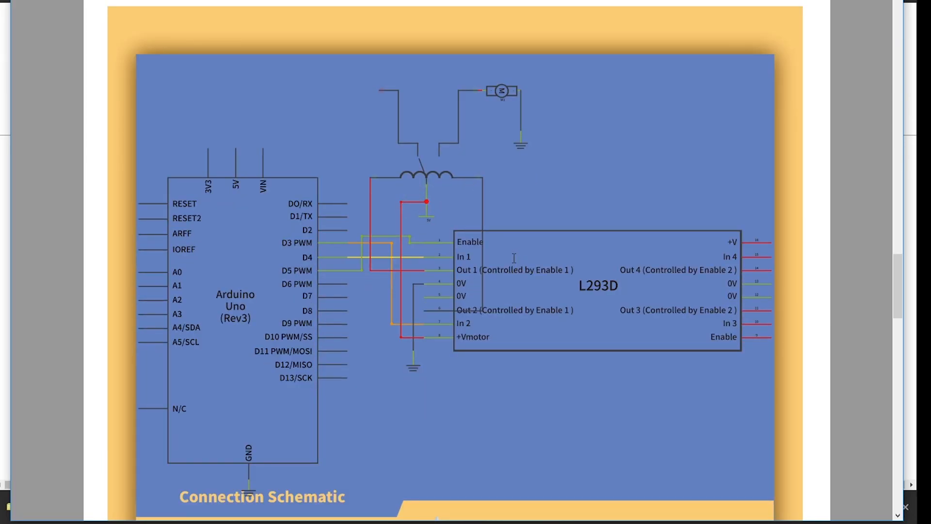
{"action": "scroll", "scroll_direction": "down", "scroll_amount": 3}
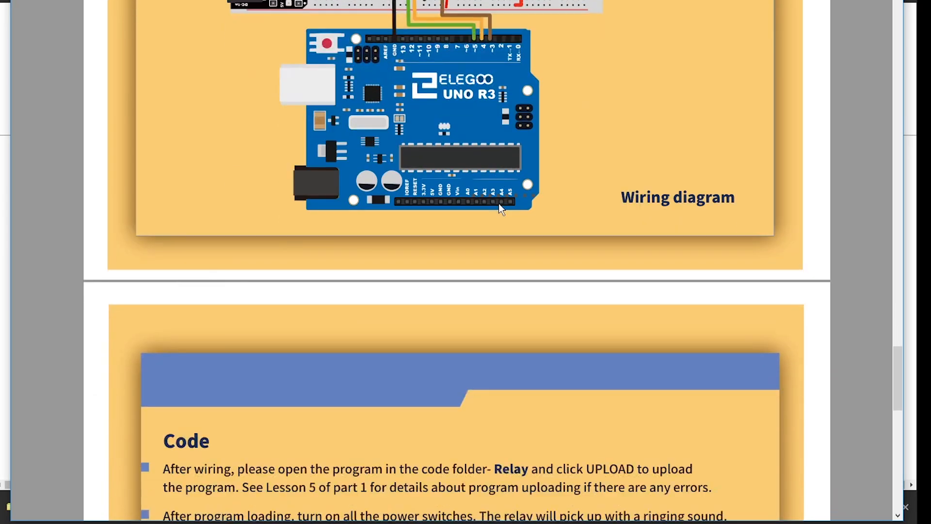
{"action": "scroll", "scroll_direction": "down", "scroll_amount": 3}
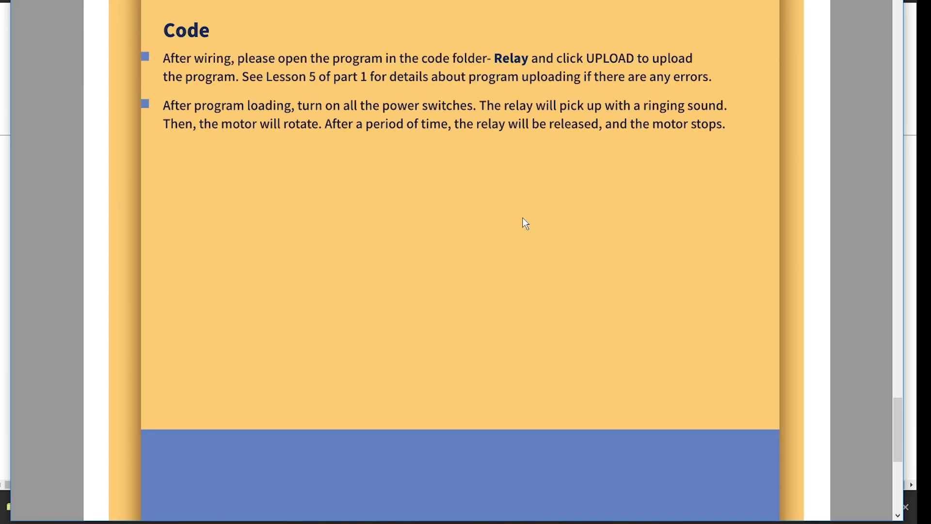
{"action": "scroll", "scroll_direction": "down", "scroll_amount": 3}
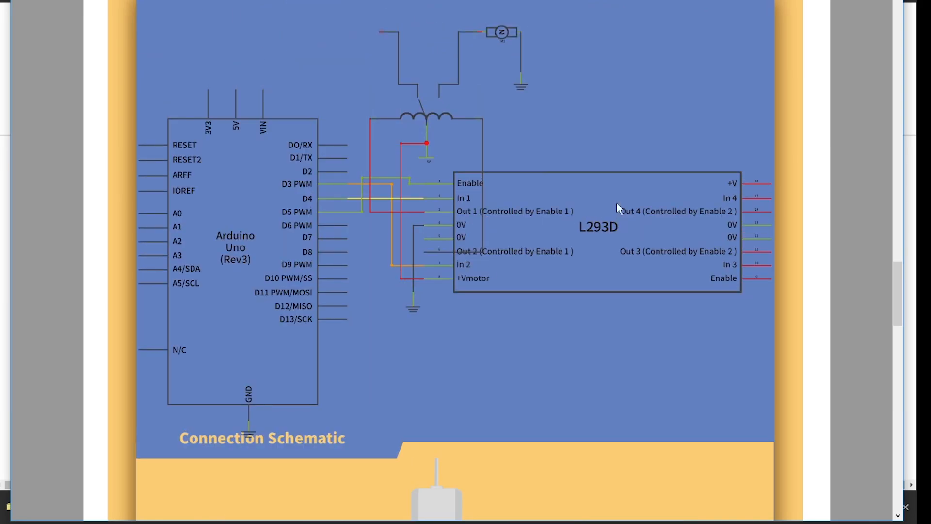
{"action": "mouse_move", "coordinate": [457, 227]}
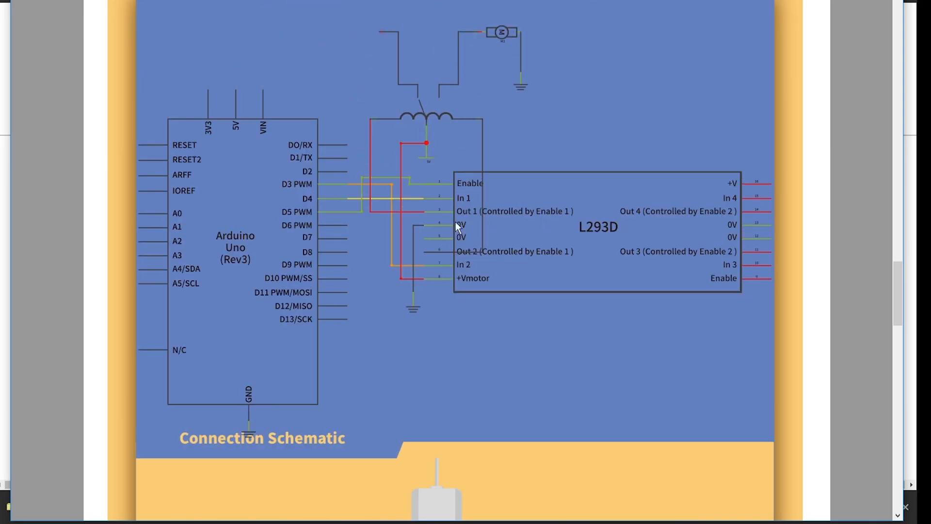